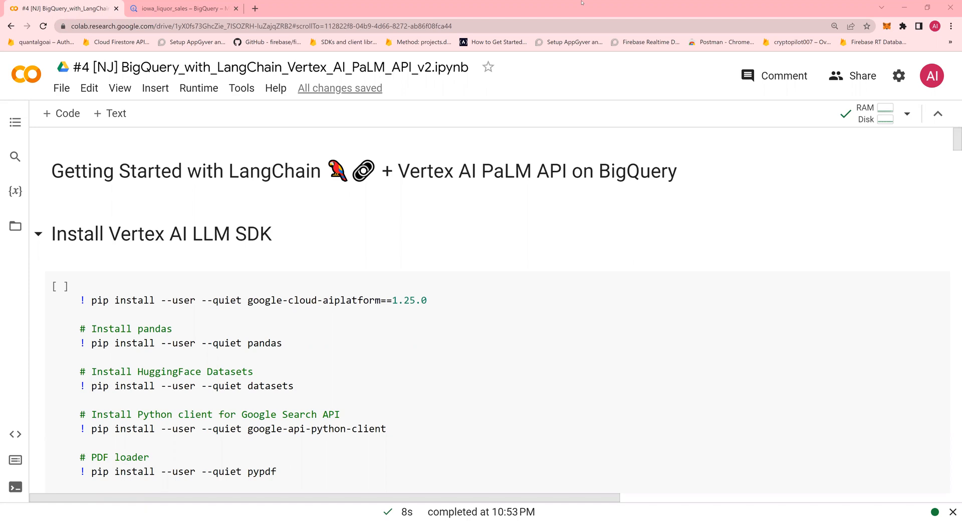
# Glance at the iowa_liquor_sales dataset details, then select the first package install cell.
pyautogui.click(178, 8)
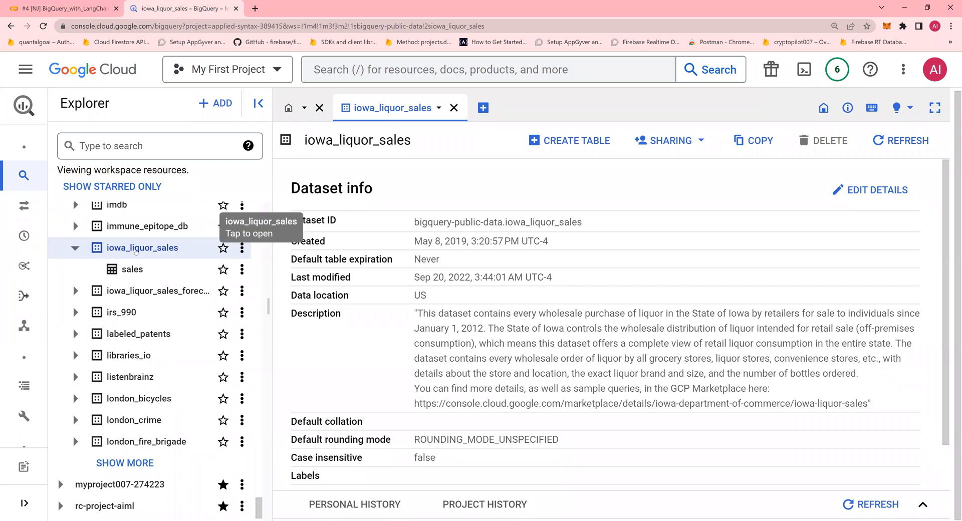
pyautogui.moveTo(132, 269)
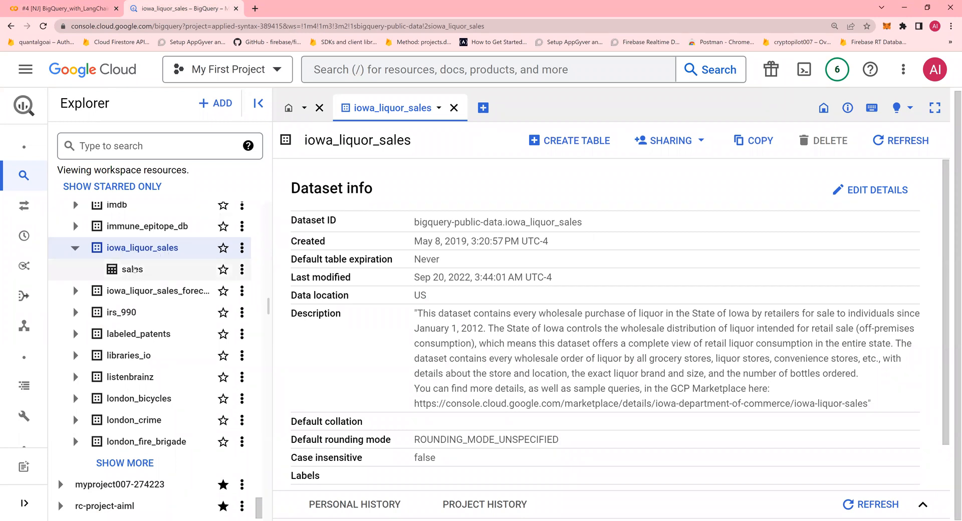
pyautogui.moveTo(132, 269)
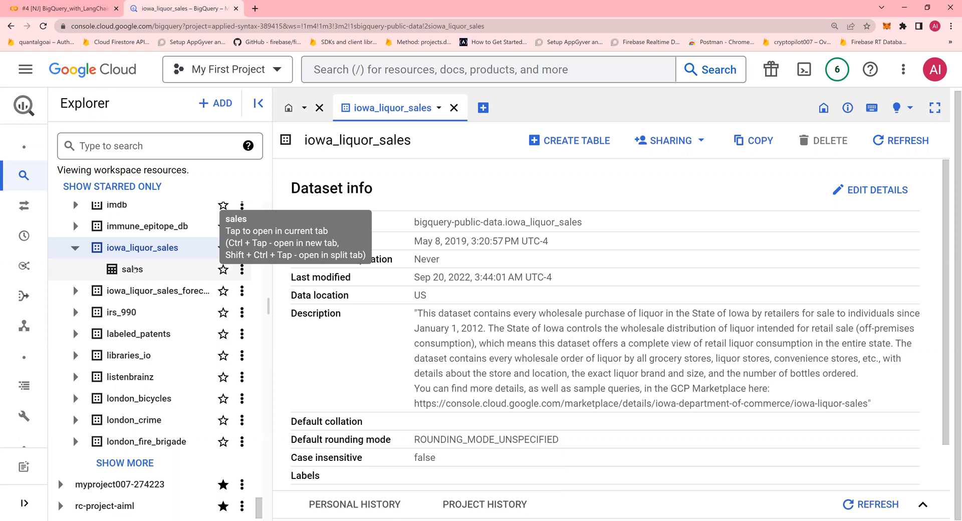
pyautogui.moveTo(548, 114)
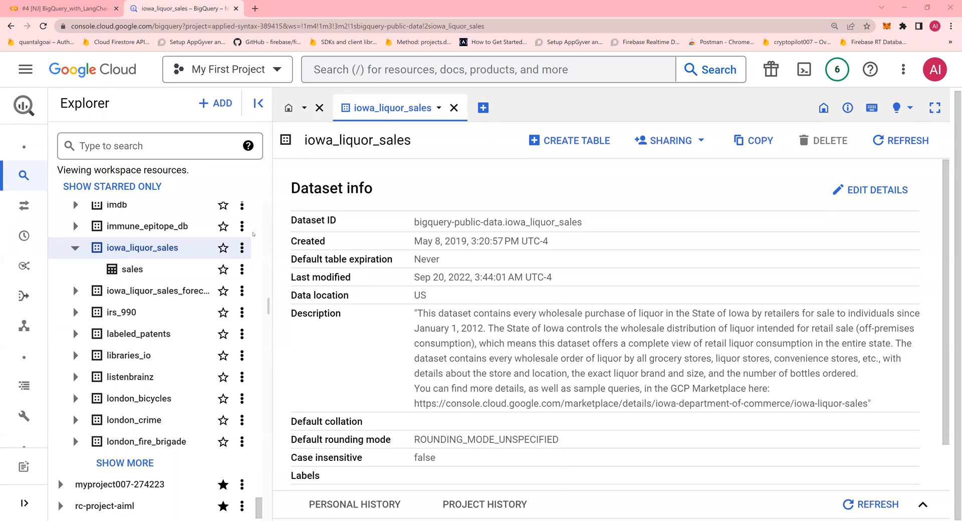
pyautogui.click(58, 9)
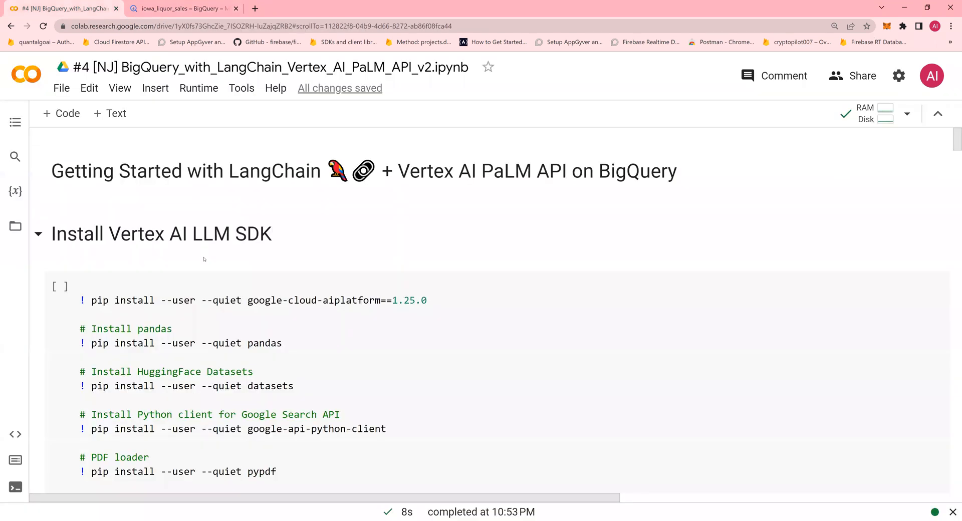
pyautogui.click(181, 9)
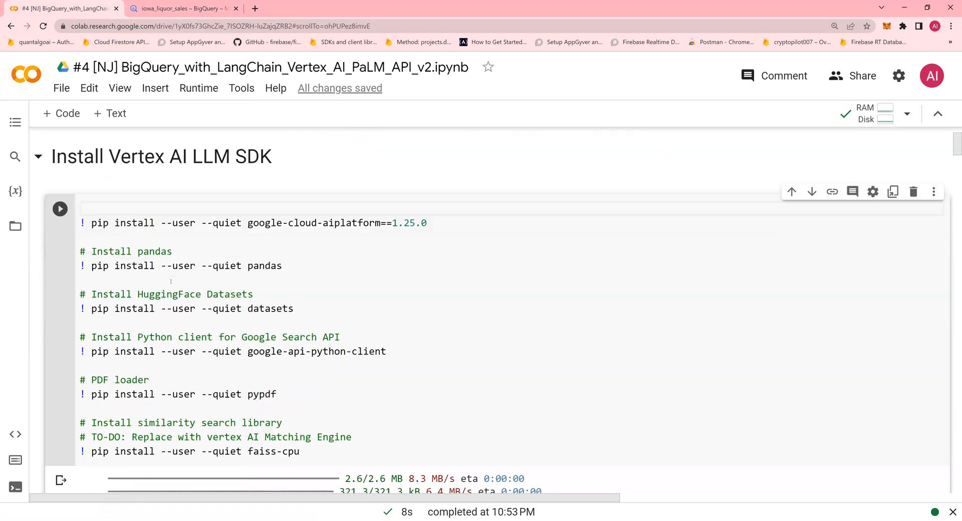
# Scroll to the SQLAlchemy-BigQuery install cell and look through the Runtime and File menus.
pyautogui.scroll(-3)
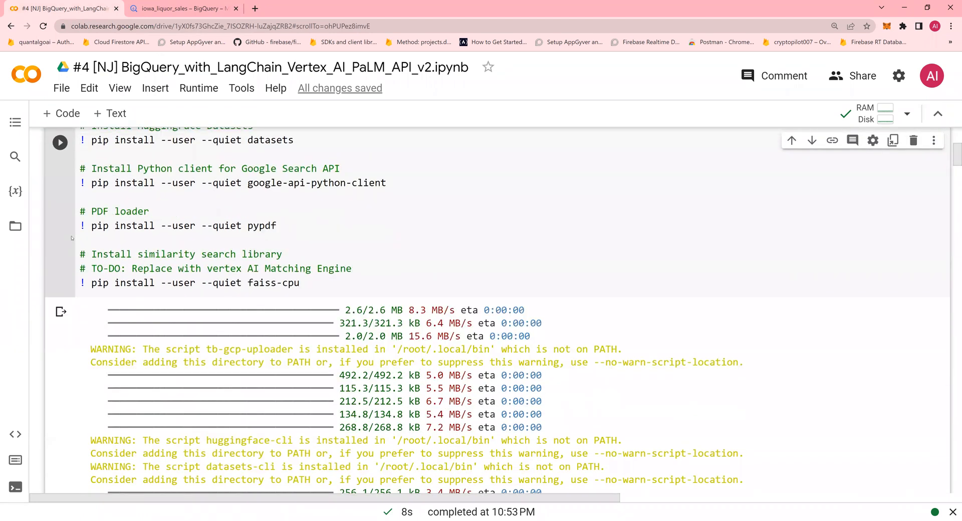
pyautogui.scroll(-3)
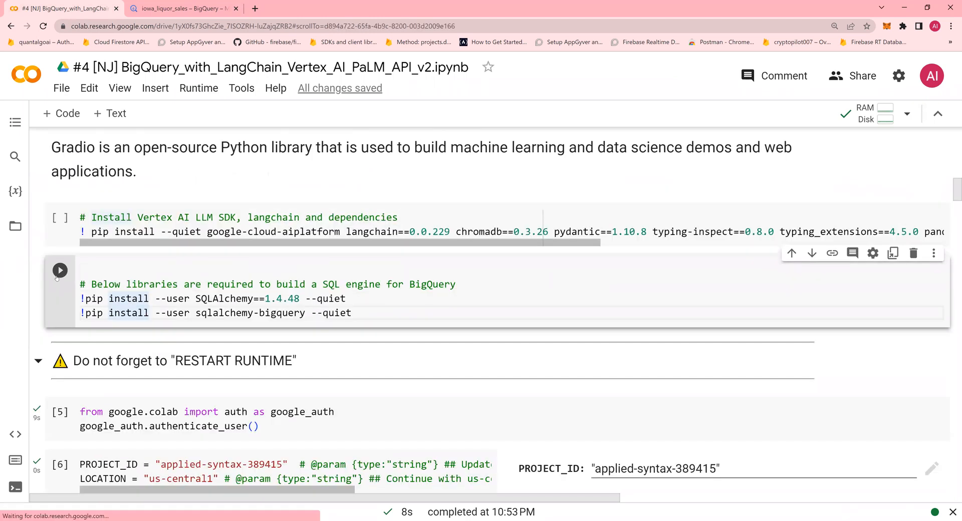
pyautogui.click(149, 312)
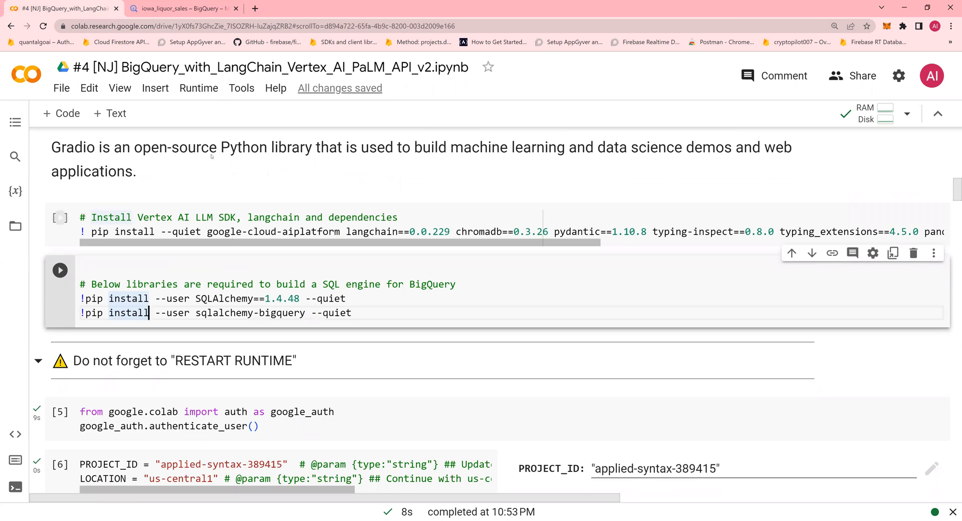
pyautogui.click(198, 88)
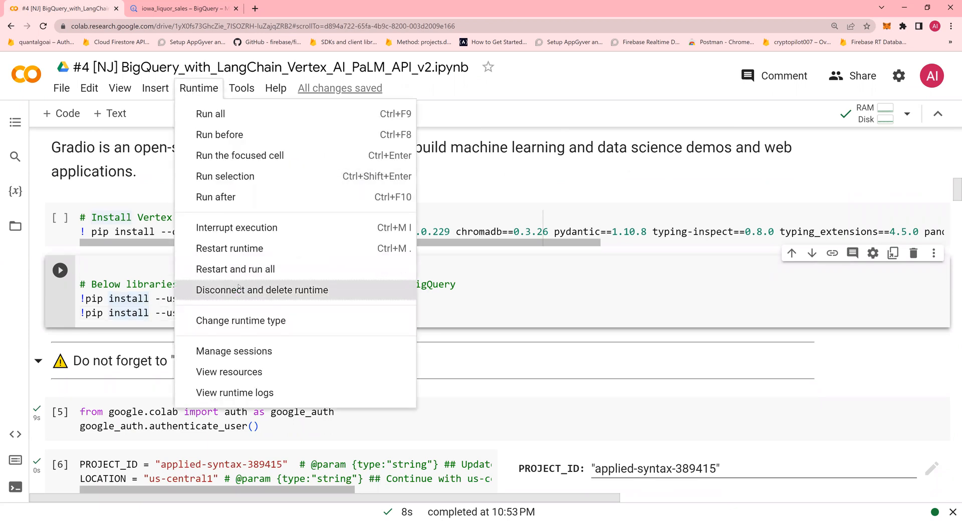
pyautogui.moveTo(230, 248)
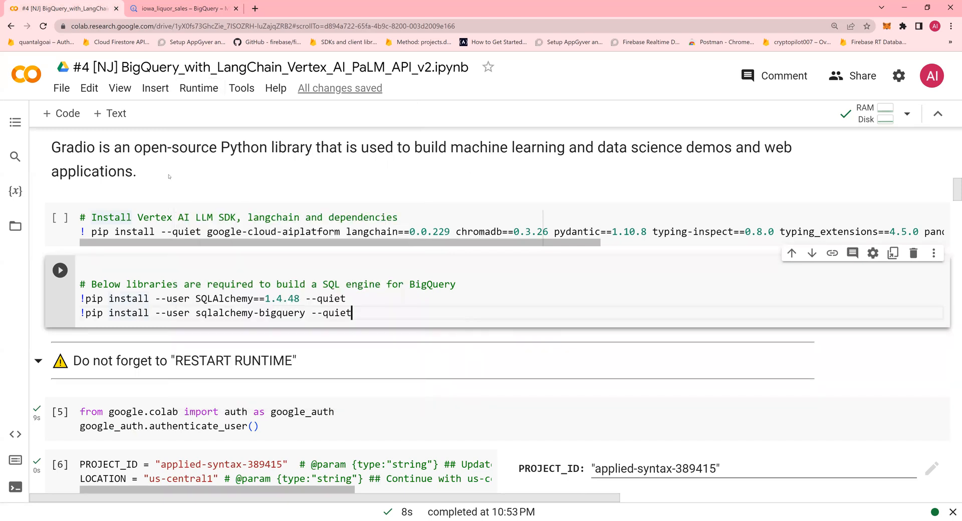
pyautogui.click(61, 88)
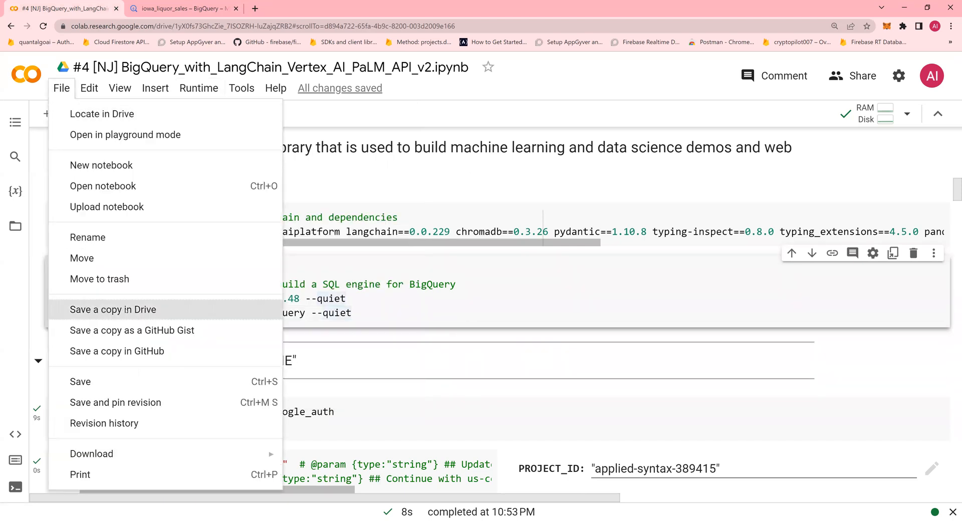
pyautogui.moveTo(371, 311)
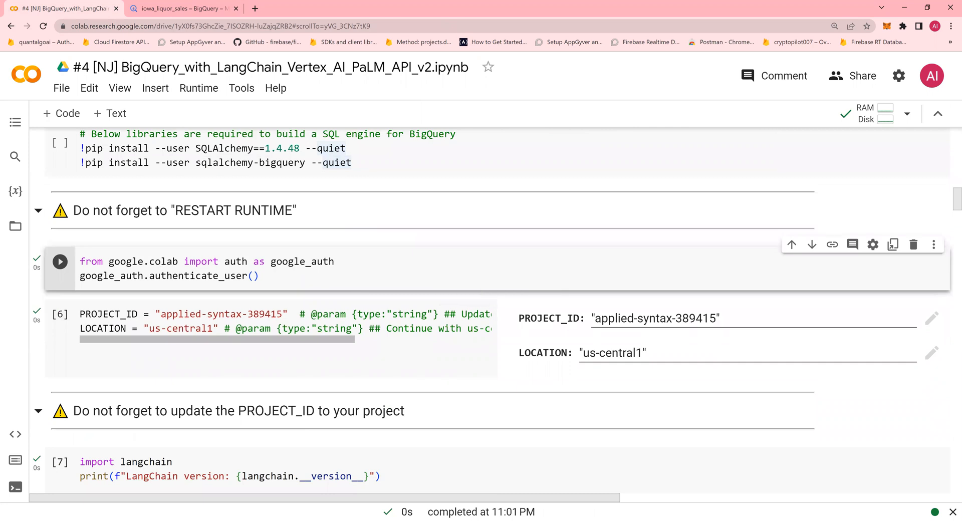
# Run the google_auth cell and review the Vertex AI SDK PROJECT_ID/LOCATION initialization code.
pyautogui.click(258, 276)
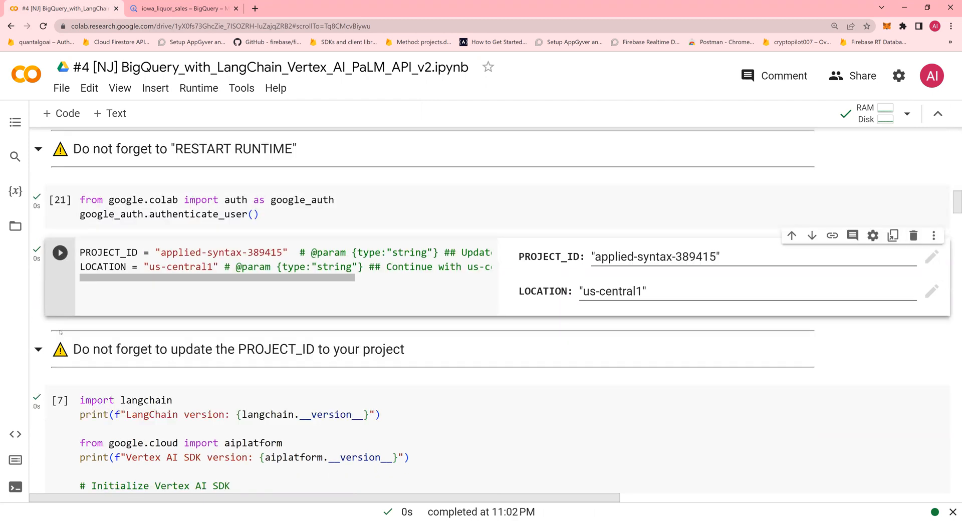
pyautogui.scroll(-3)
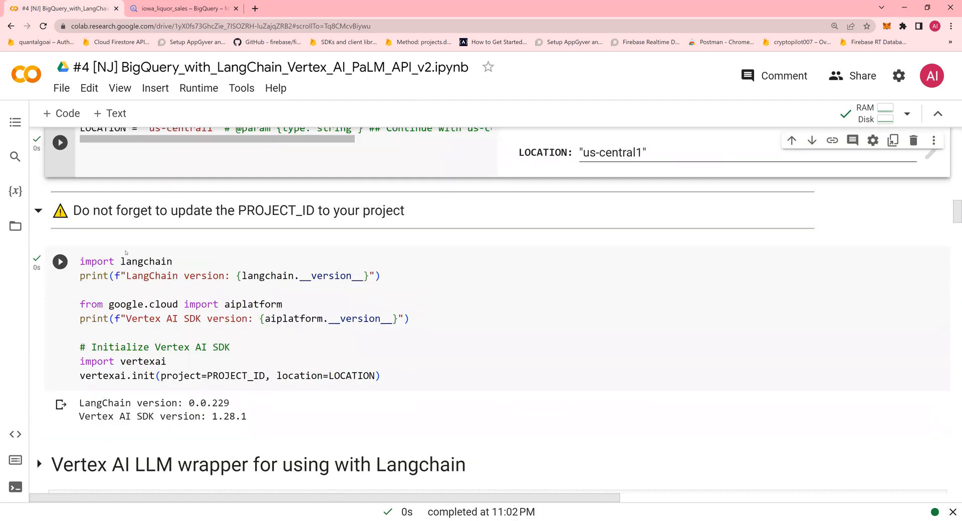
pyautogui.moveTo(80, 290); pyautogui.dragTo(410, 319)
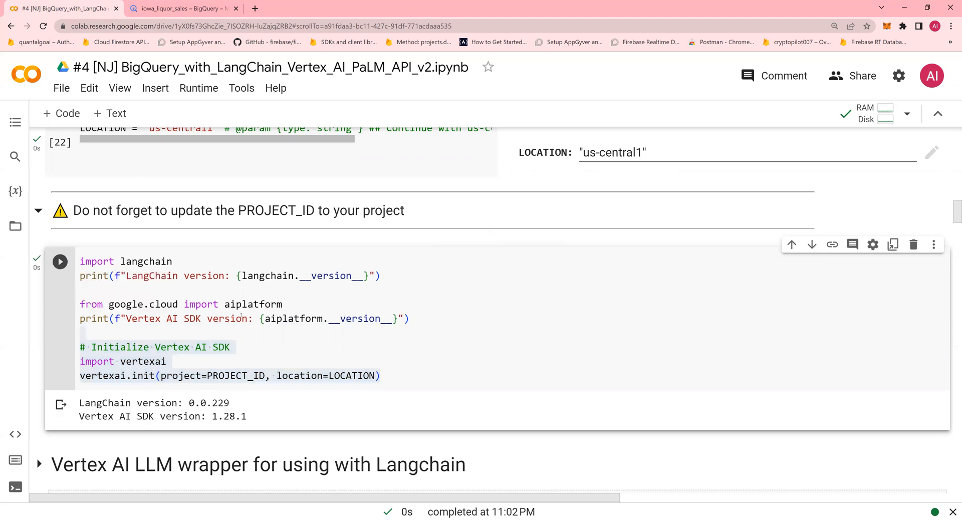
pyautogui.scroll(-3)
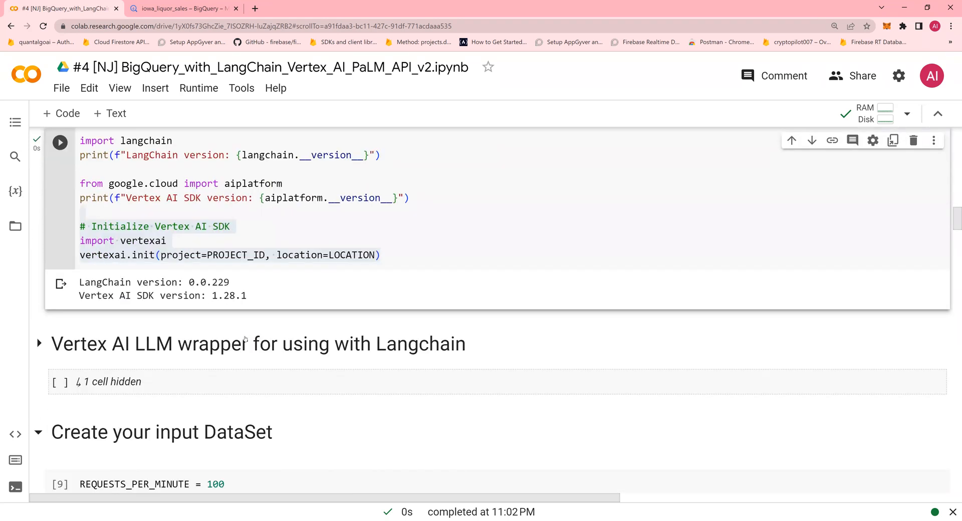
pyautogui.scroll(-3)
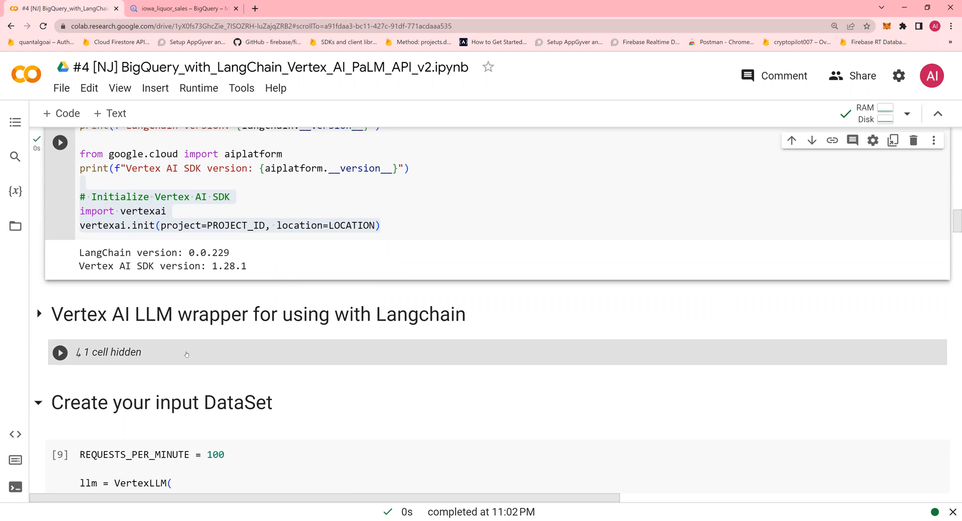
# Expand the hidden Vertex AI LLM wrapper code and scroll toward 'Create your input DataSet'.
pyautogui.click(59, 352)
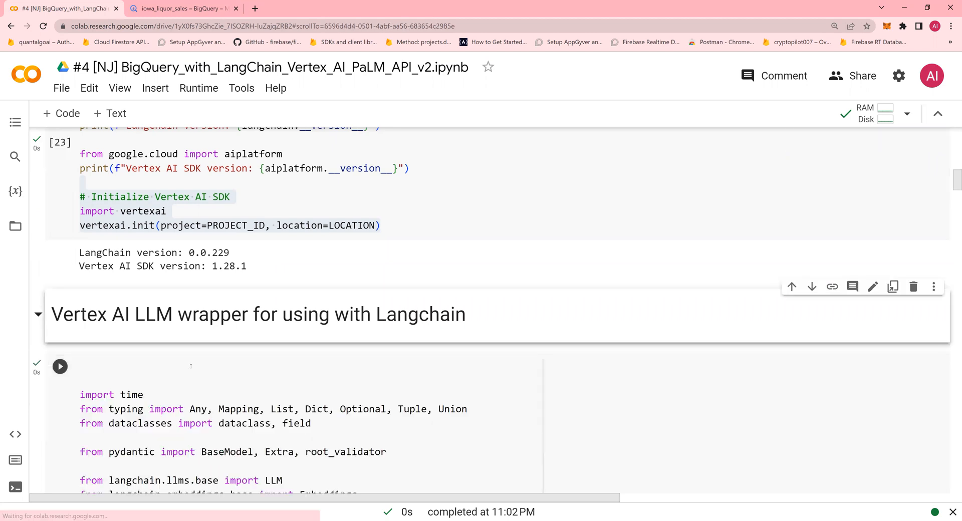
pyautogui.scroll(-3)
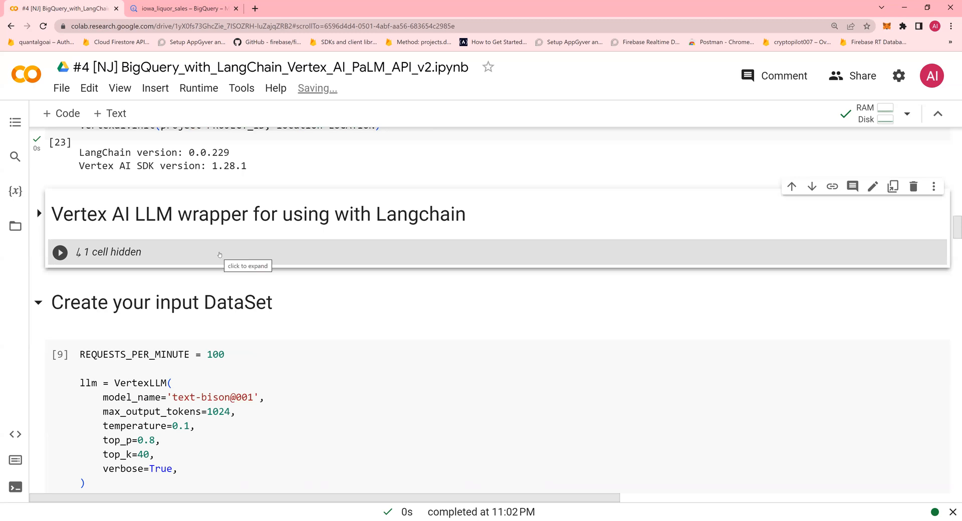
pyautogui.scroll(-3)
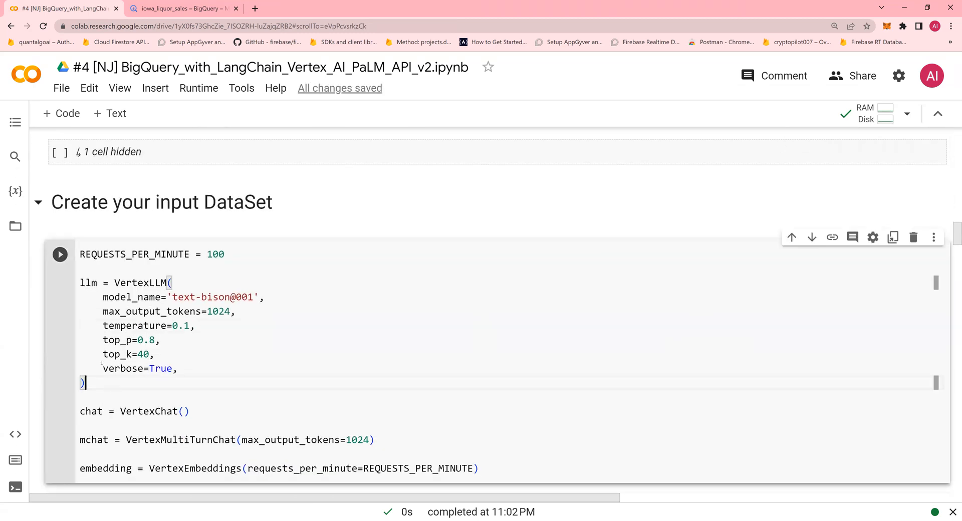
# Run the VertexLLM, chat and embeddings setup cell, then view iowa_liquor_sales in BigQuery.
pyautogui.moveTo(80, 283); pyautogui.dragTo(86, 383)
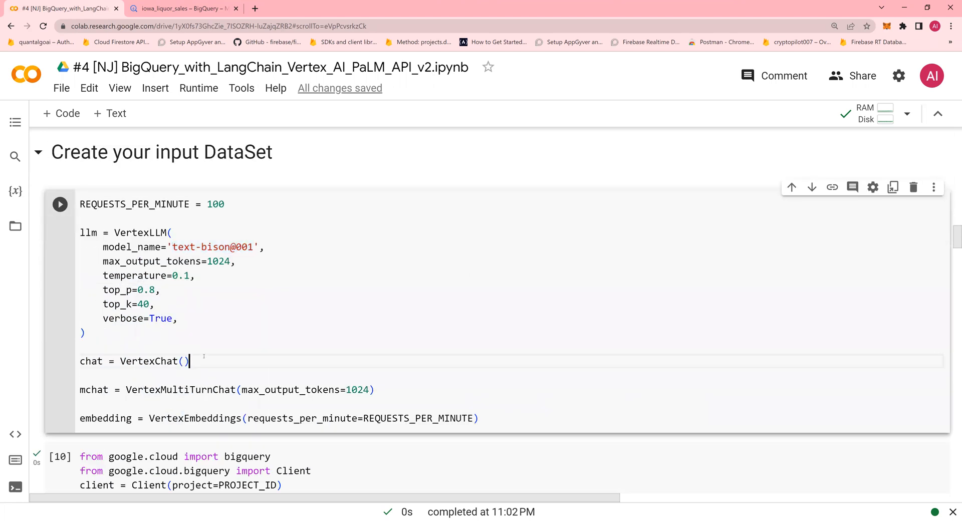
pyautogui.scroll(-3)
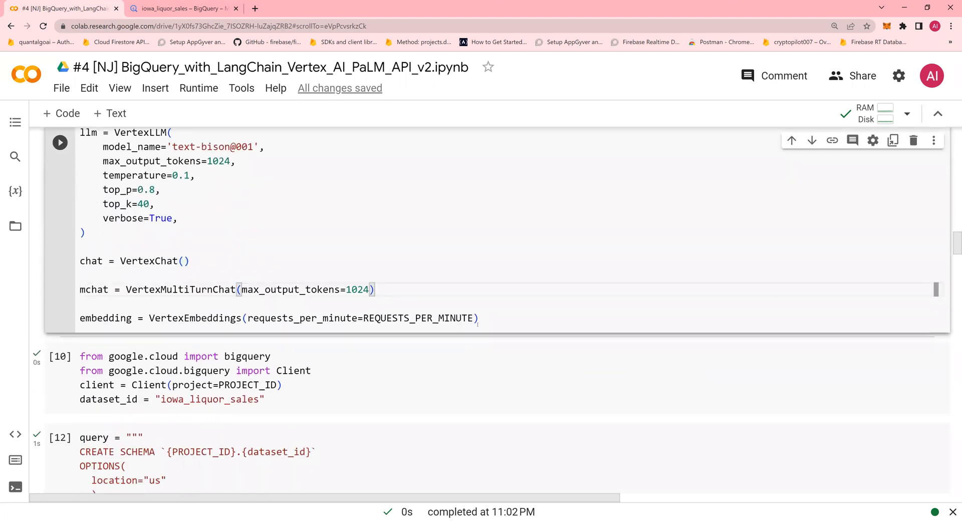
pyautogui.moveTo(79, 246); pyautogui.dragTo(478, 318)
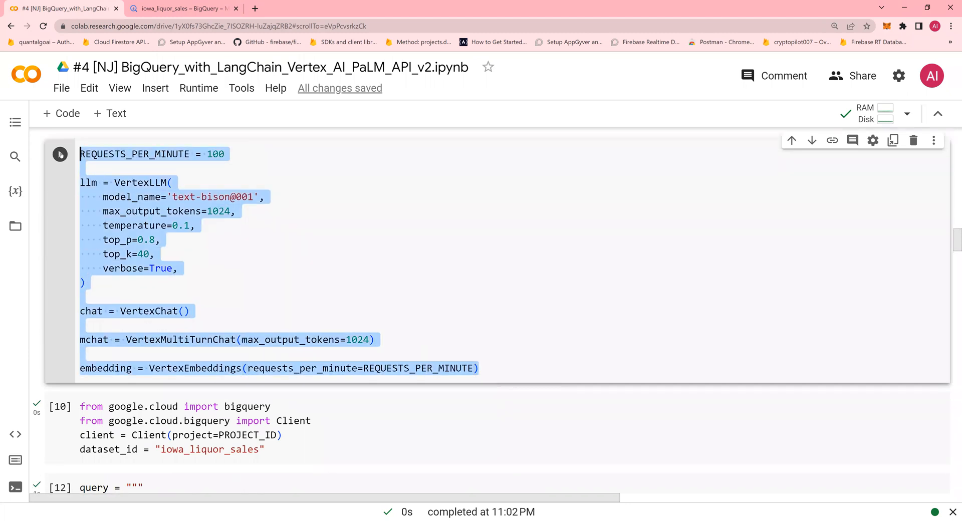
pyautogui.click(60, 154)
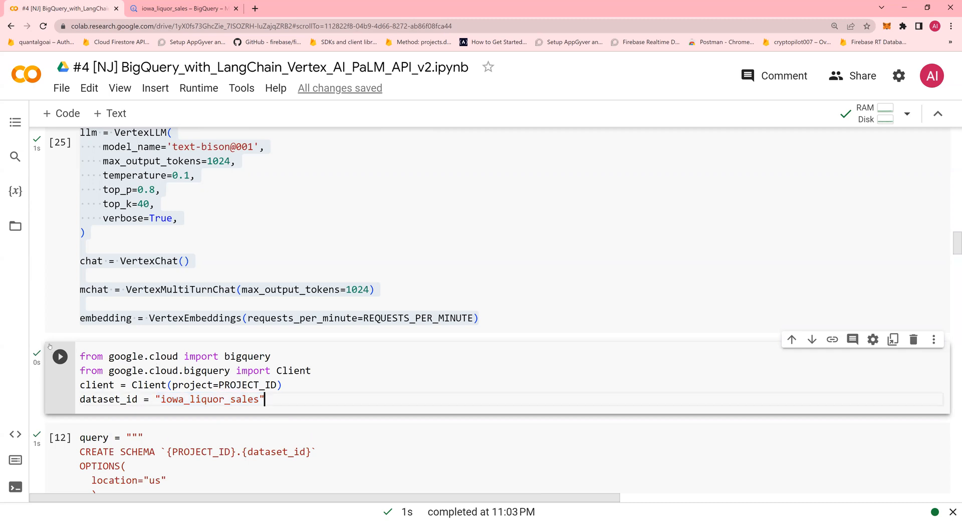
pyautogui.click(180, 8)
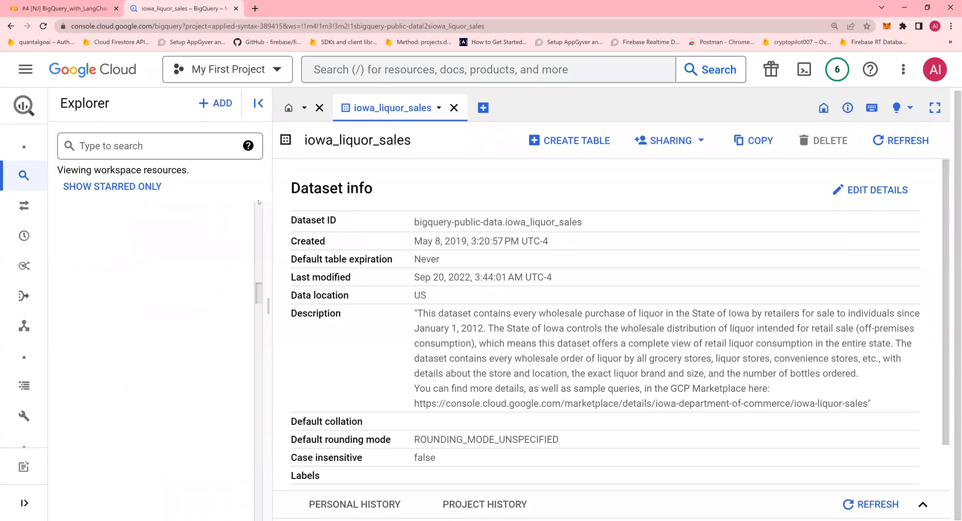
# Check the iowa_liquor_sales Dataset ID and project list in BigQuery's Explorer.
pyautogui.click(61, 256)
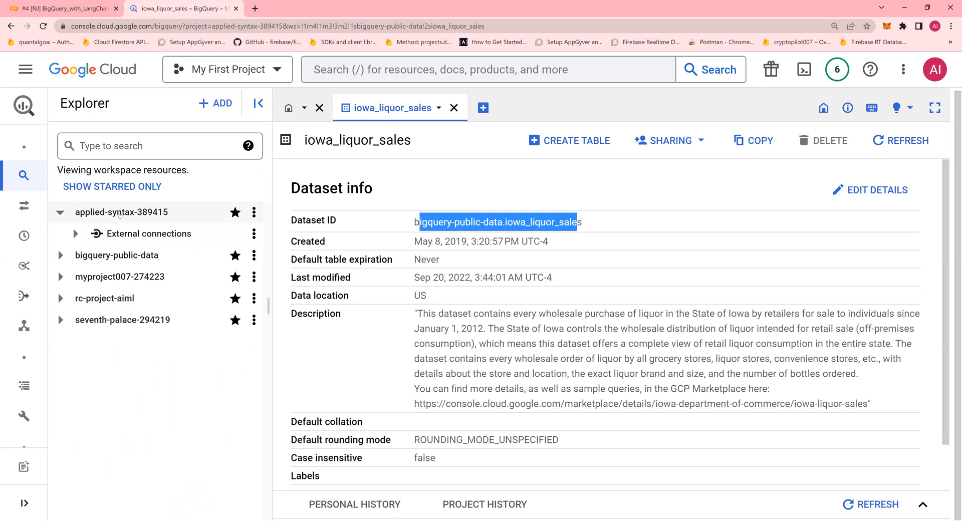
pyautogui.moveTo(121, 212)
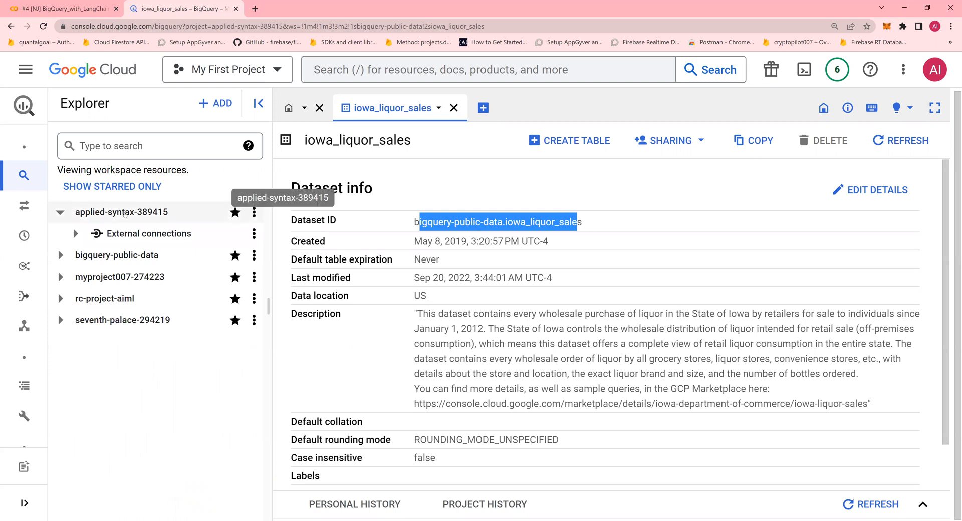
pyautogui.click(61, 8)
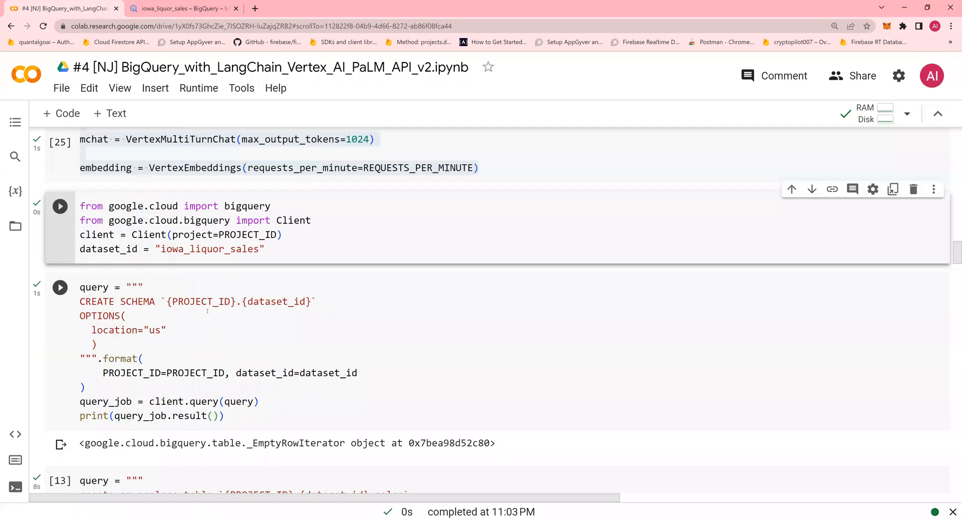
# Run the BigQuery client and CREATE SCHEMA cells, then find iowa_liquor_sales under applied-syntax-389415.
pyautogui.doubleClick(209, 249)
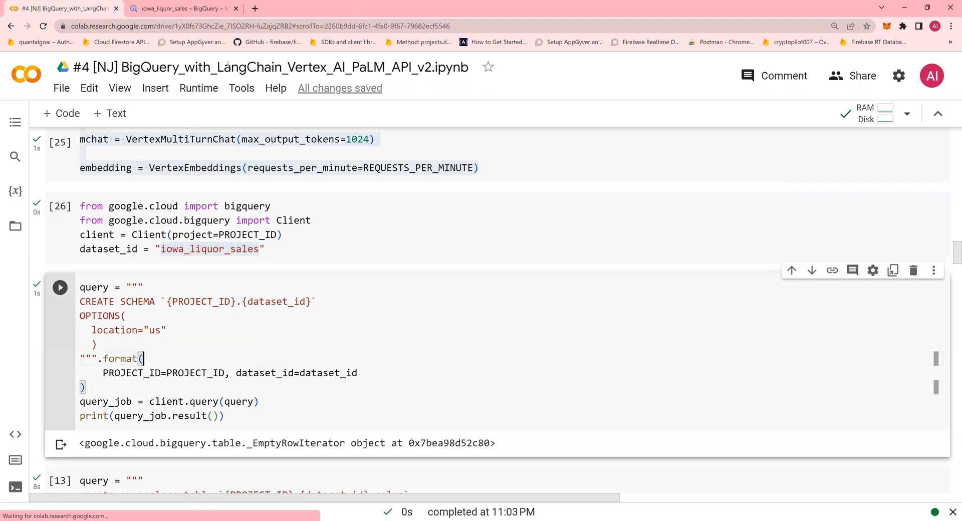
pyautogui.click(181, 8)
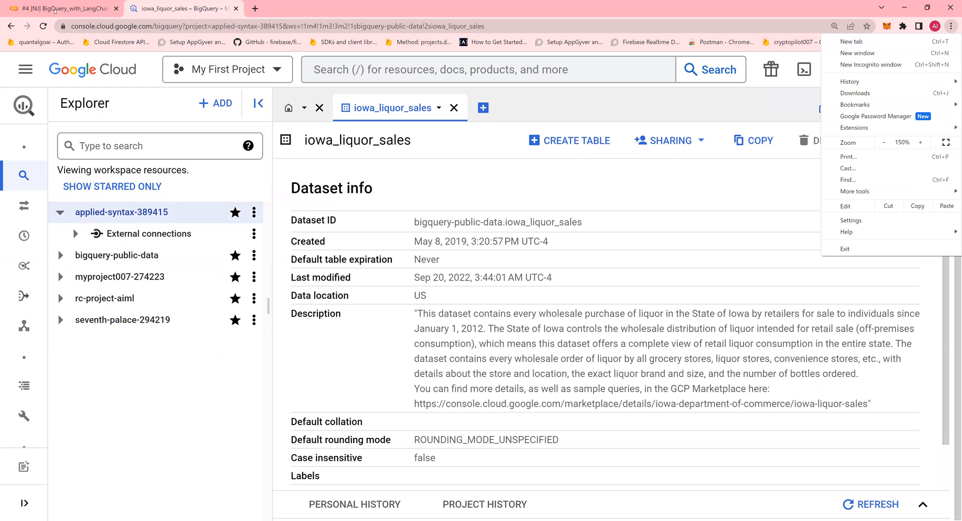
pyautogui.click(61, 8)
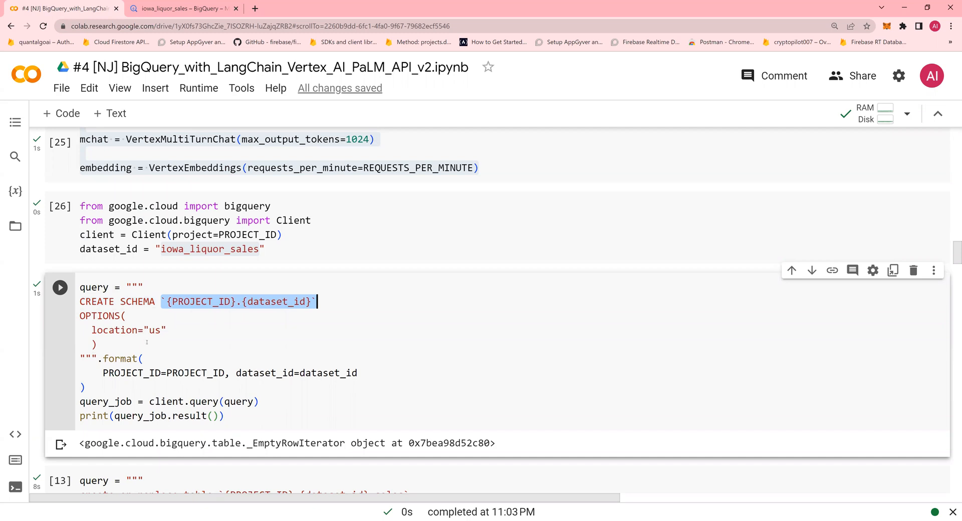
pyautogui.click(59, 287)
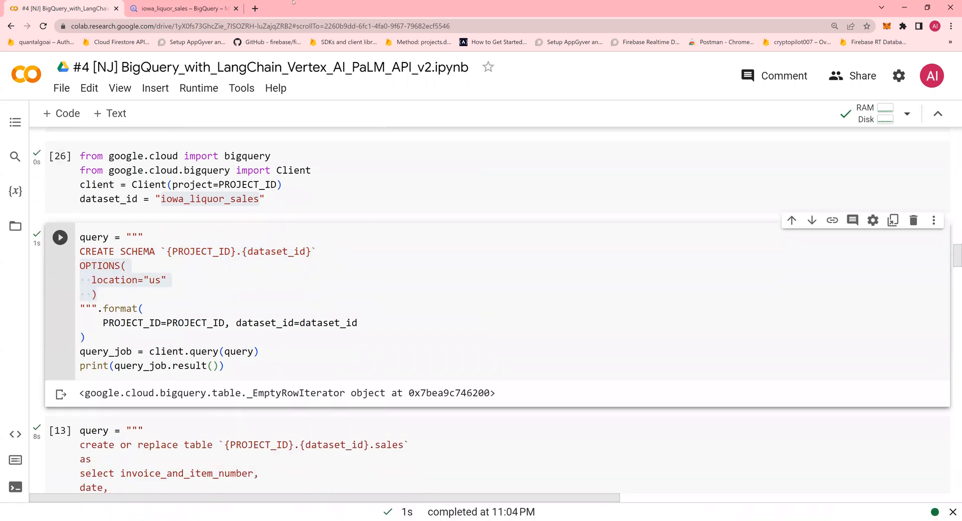
pyautogui.click(181, 8)
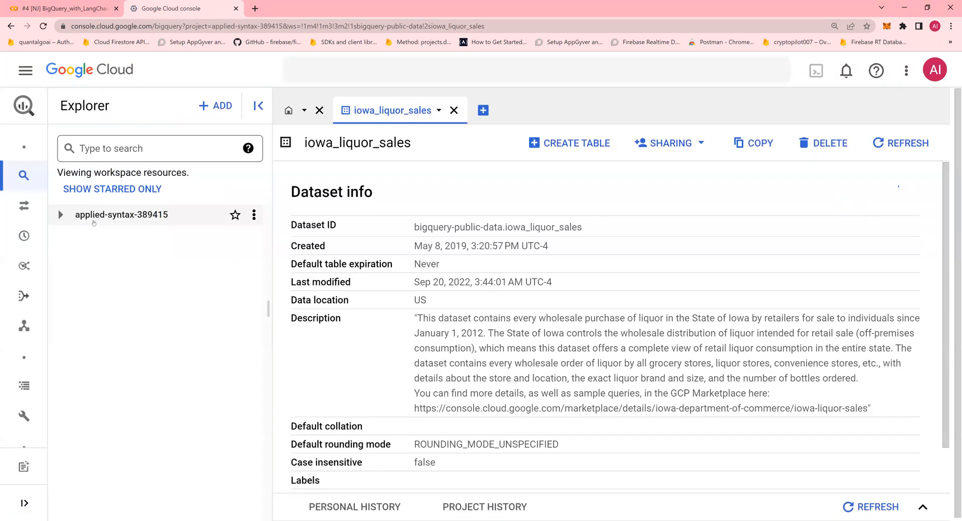
pyautogui.click(60, 215)
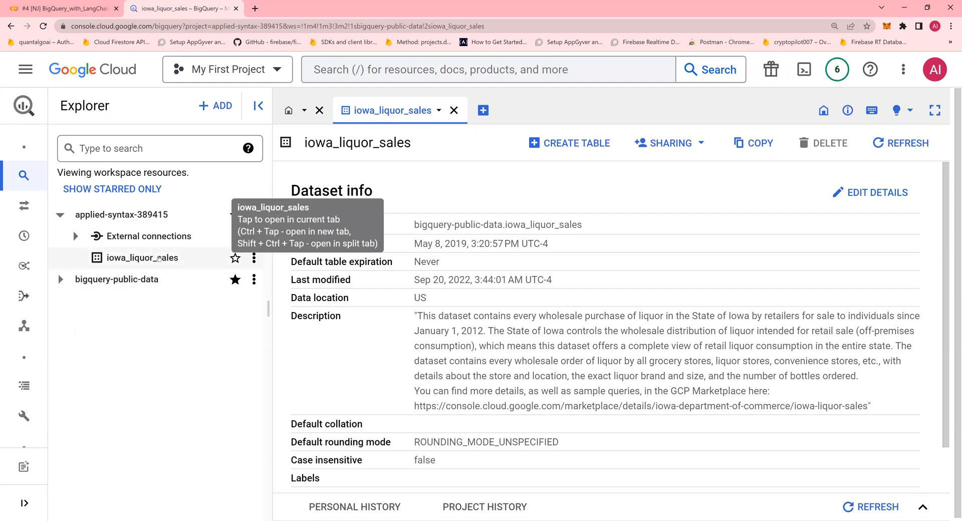
# Run the 'create or replace table' cell copying the public liquor sales data into a sales table.
pyautogui.click(62, 8)
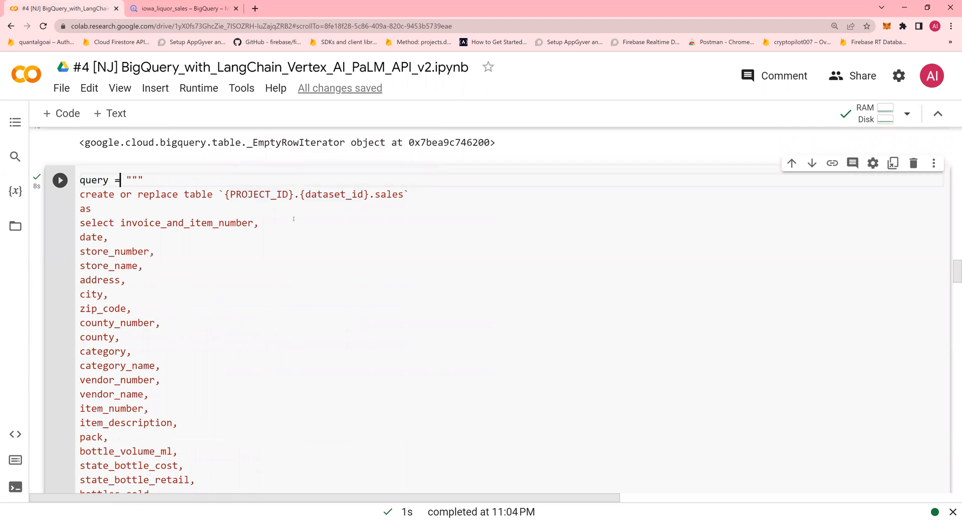
pyautogui.scroll(-3)
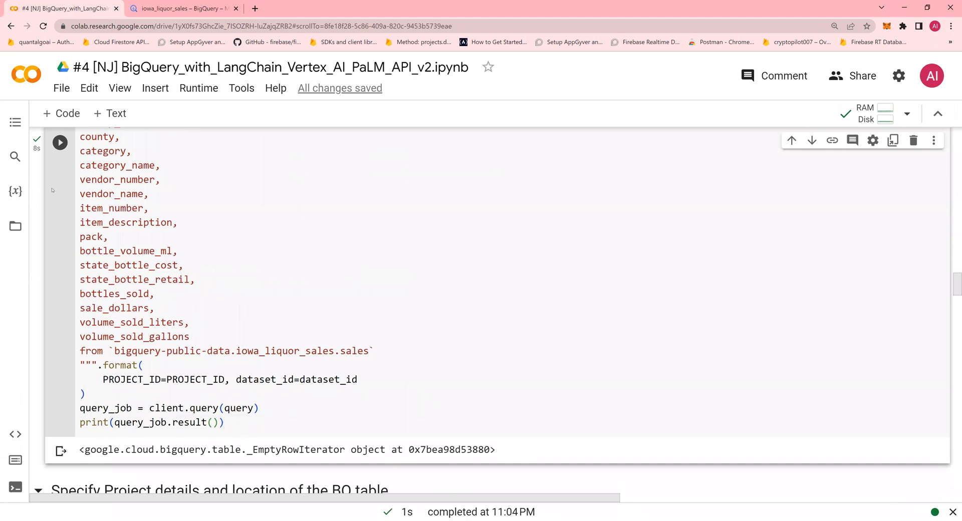
pyautogui.click(60, 142)
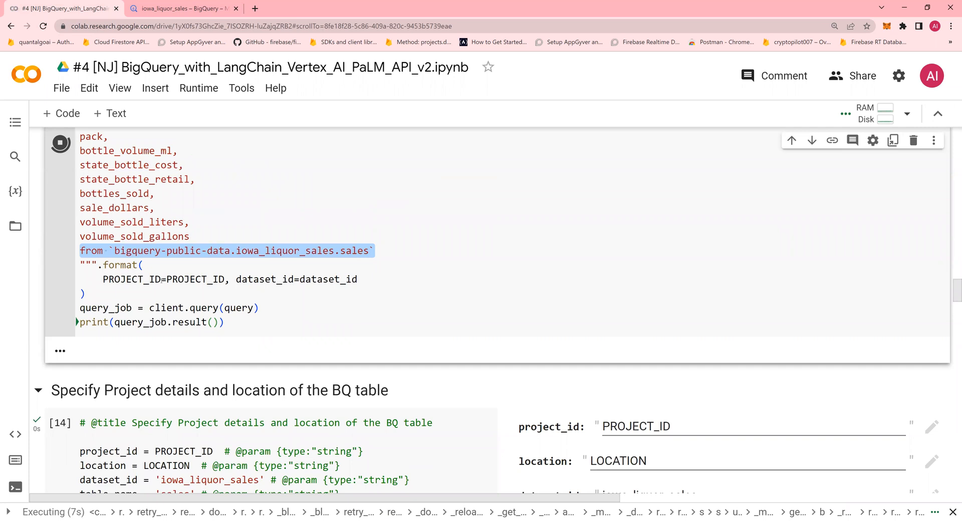
pyautogui.click(181, 8)
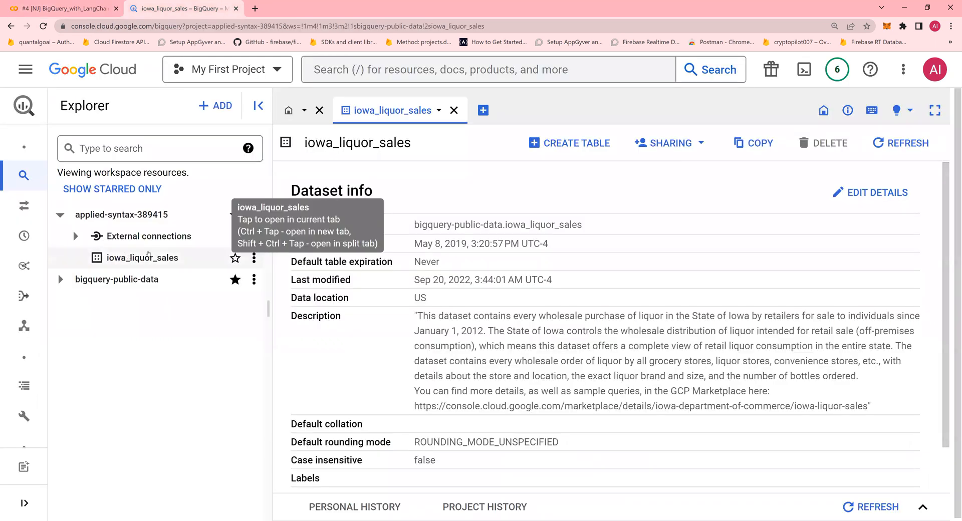
# Expand iowa_liquor_sales and preview the copied sales table's 26,840,921 rows.
pyautogui.click(254, 215)
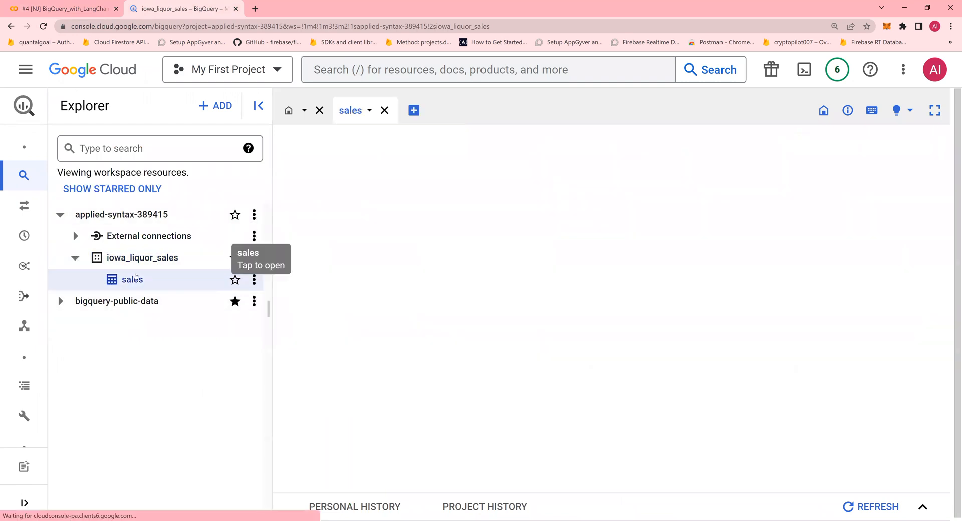
pyautogui.click(131, 280)
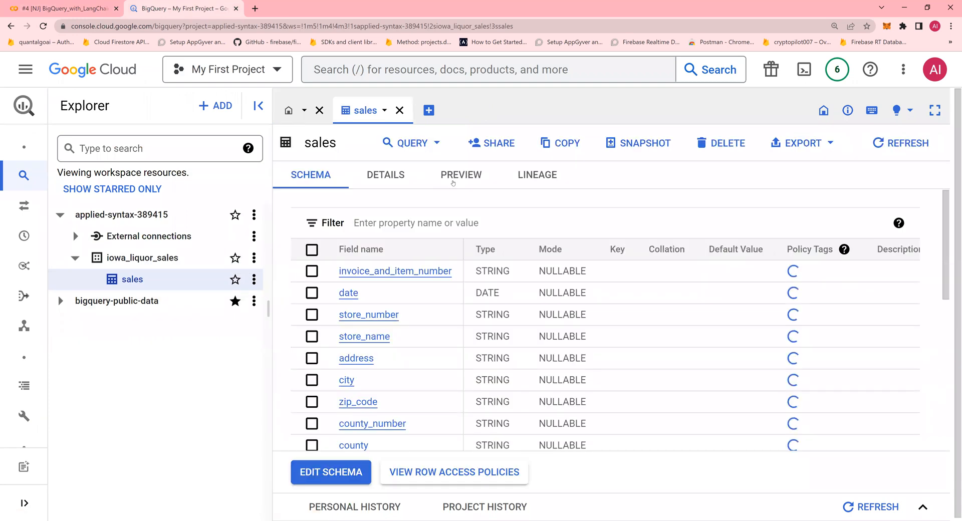
pyautogui.click(461, 175)
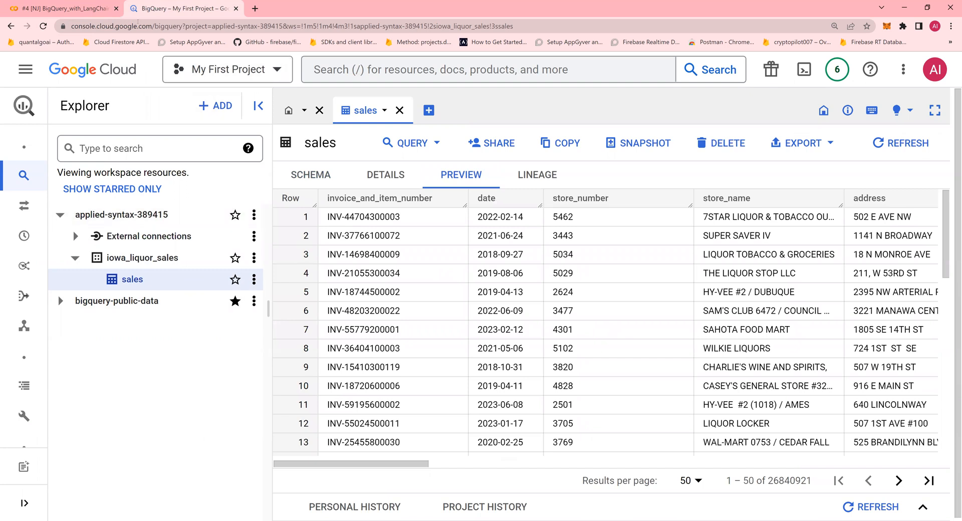
pyautogui.click(61, 8)
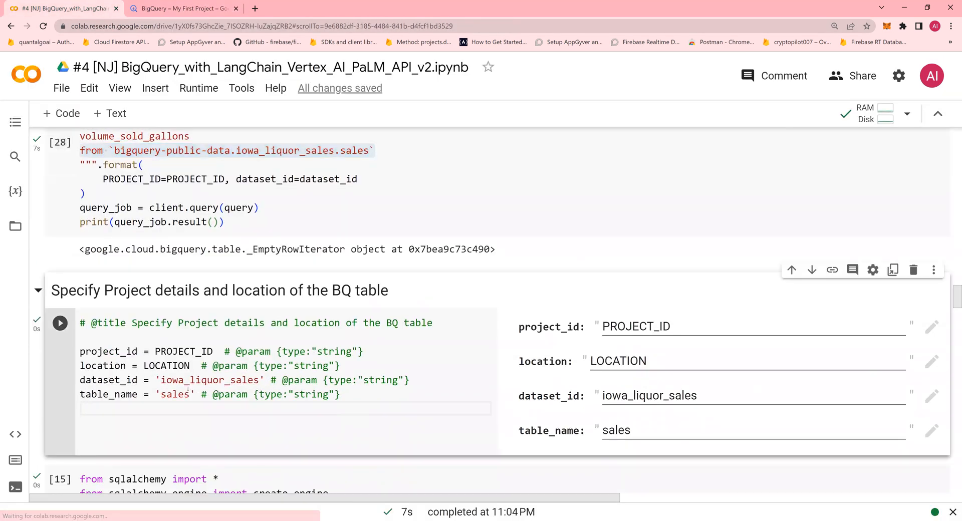
# Review the dataset and table name settings and run the SQLAlchemy imports cell.
pyautogui.moveTo(79, 380); pyautogui.dragTo(346, 394)
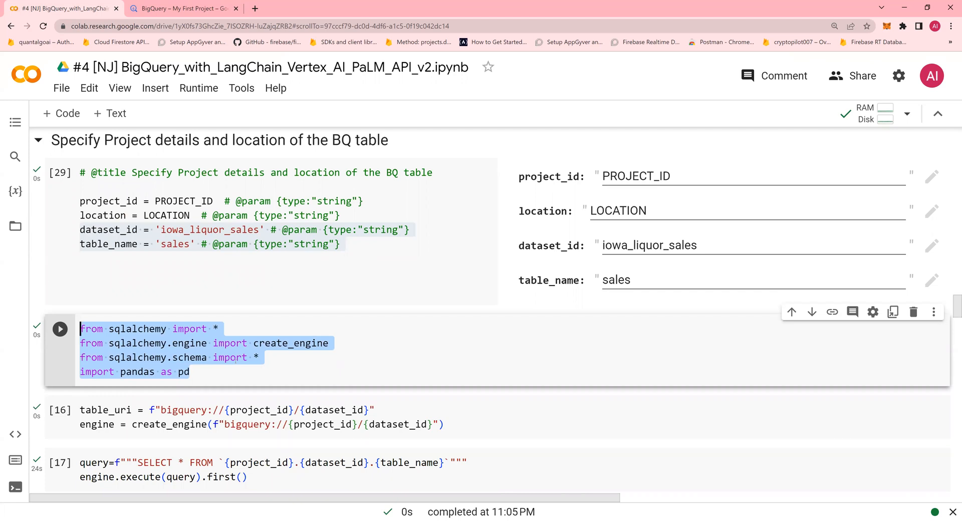
pyautogui.doubleClick(136, 328)
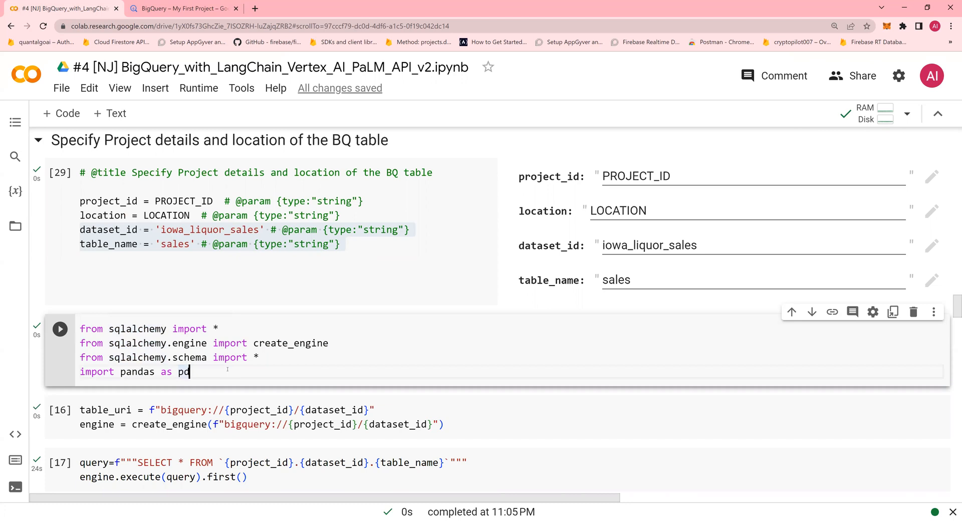
pyautogui.click(59, 330)
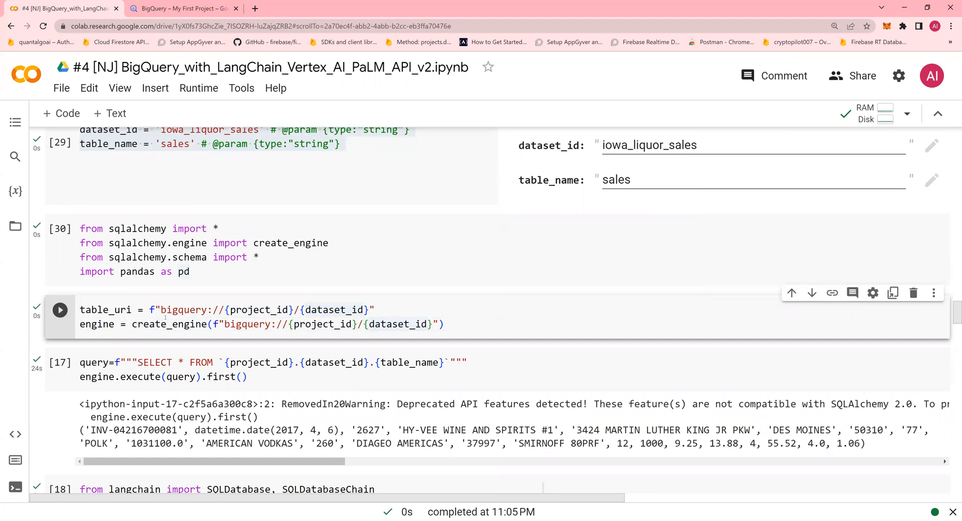
# Create the BigQuery engine and run the SELECT query, returning a Hy-Vee Food Store Marion row.
pyautogui.click(60, 311)
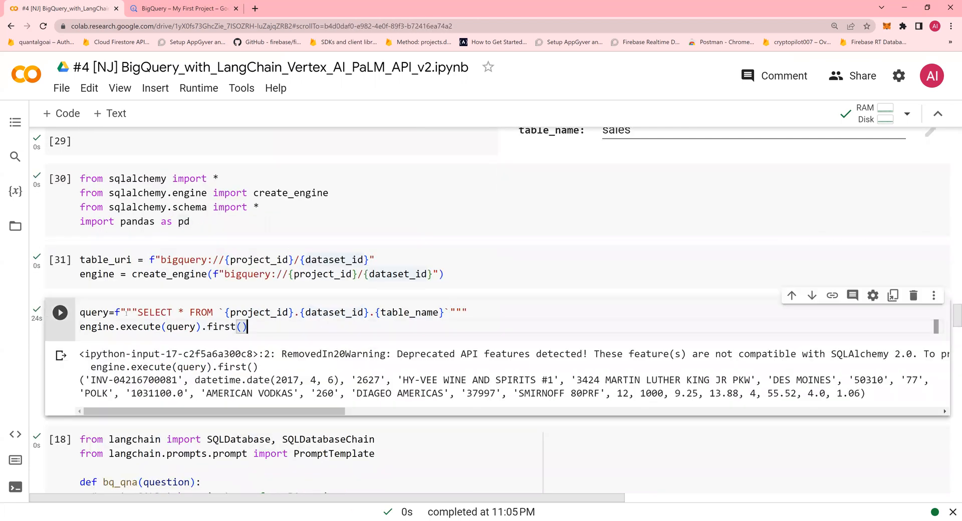
pyautogui.moveTo(138, 312); pyautogui.dragTo(226, 311)
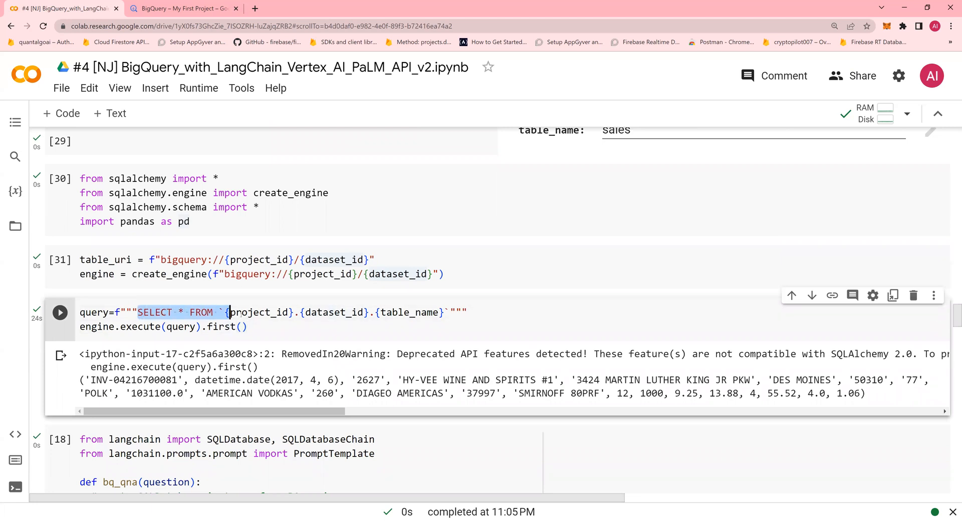
pyautogui.moveTo(226, 312); pyautogui.dragTo(446, 312)
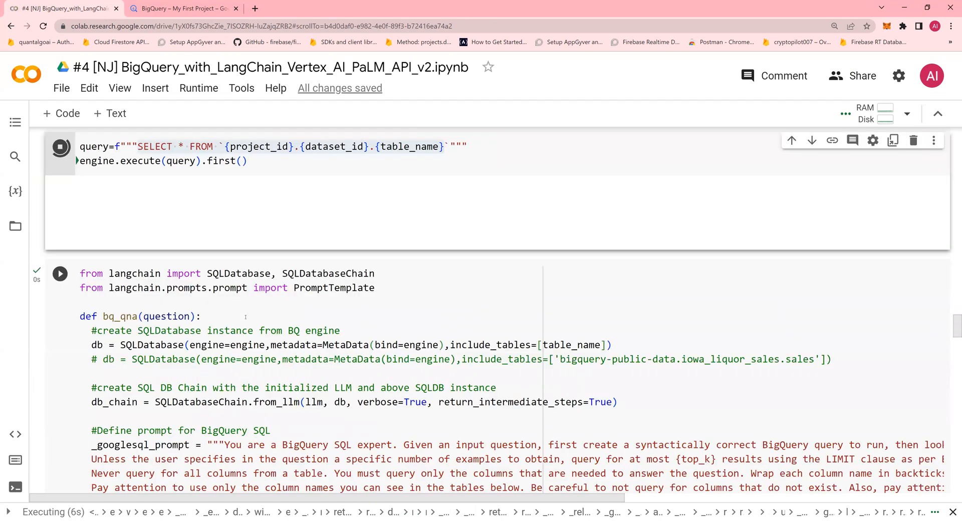
pyautogui.scroll(-3)
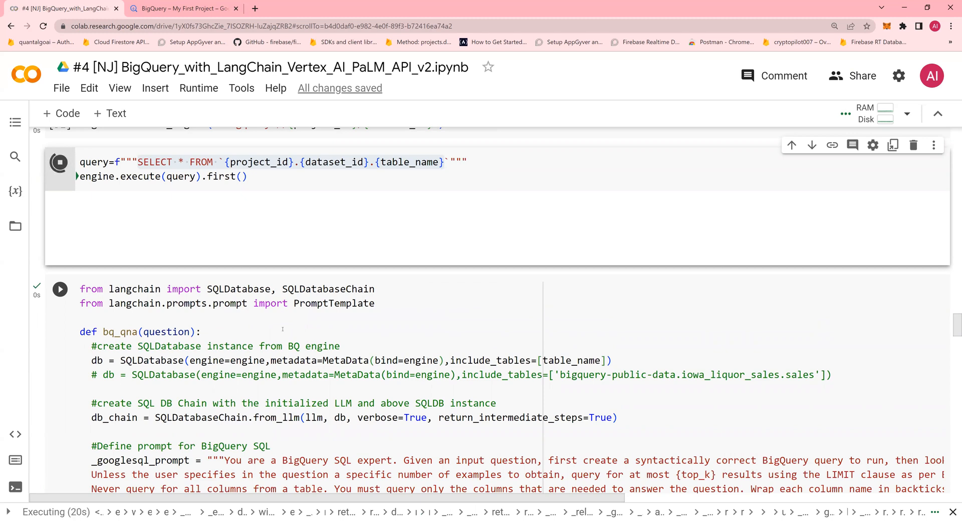
pyautogui.scroll(-3)
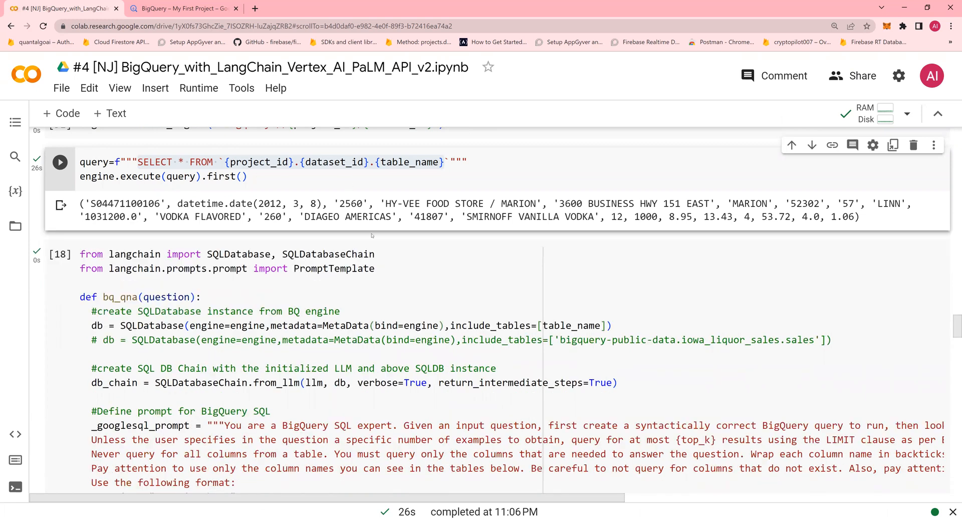
# Confirm on the sales table's Details tab it holds 6.4 GB across 26,840,921 rows.
pyautogui.click(184, 9)
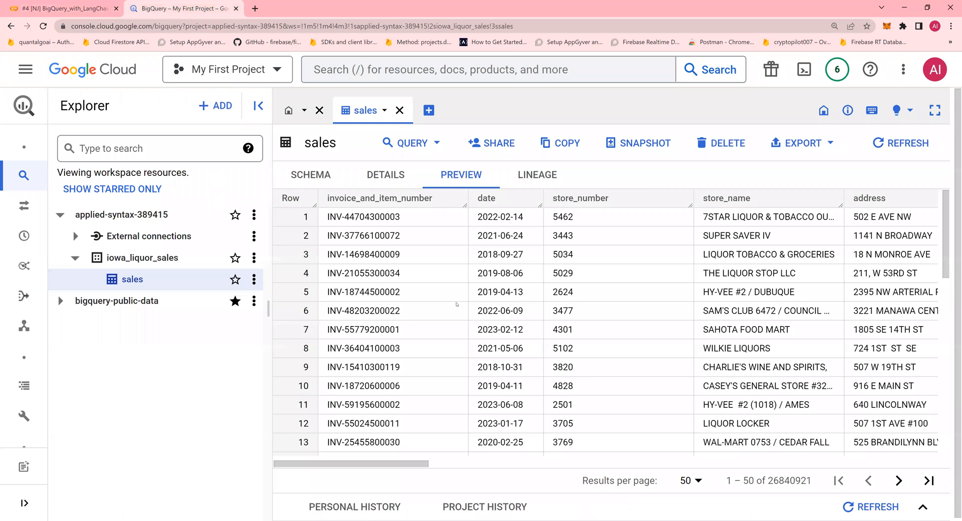
pyautogui.click(385, 174)
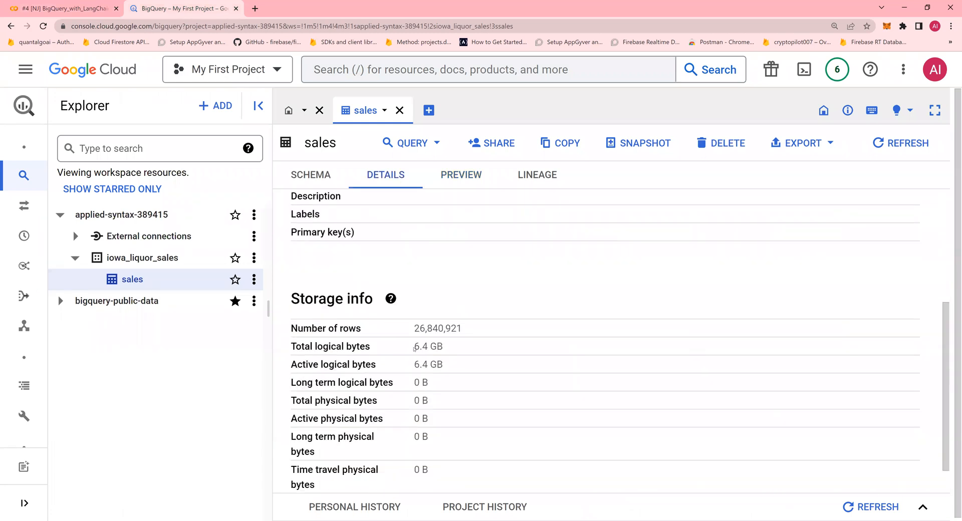
pyautogui.doubleClick(428, 346)
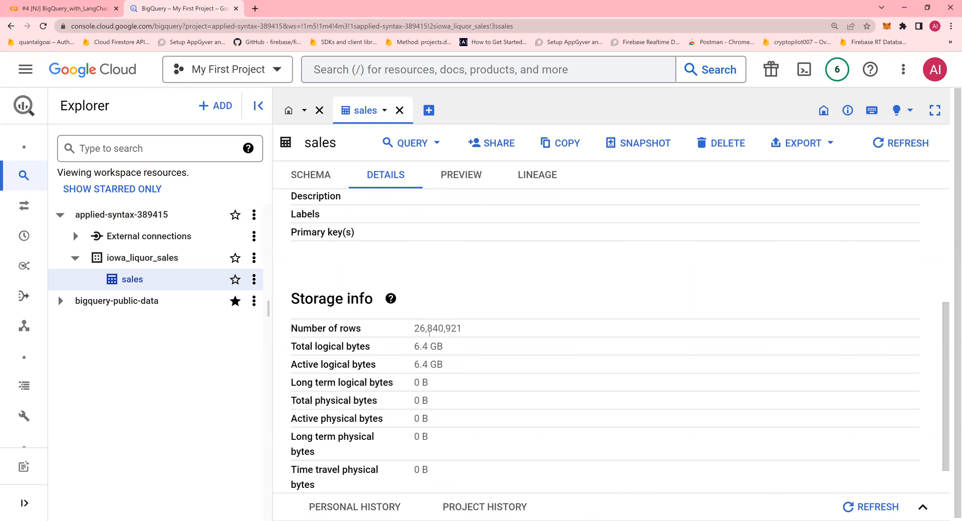
pyautogui.doubleClick(428, 346)
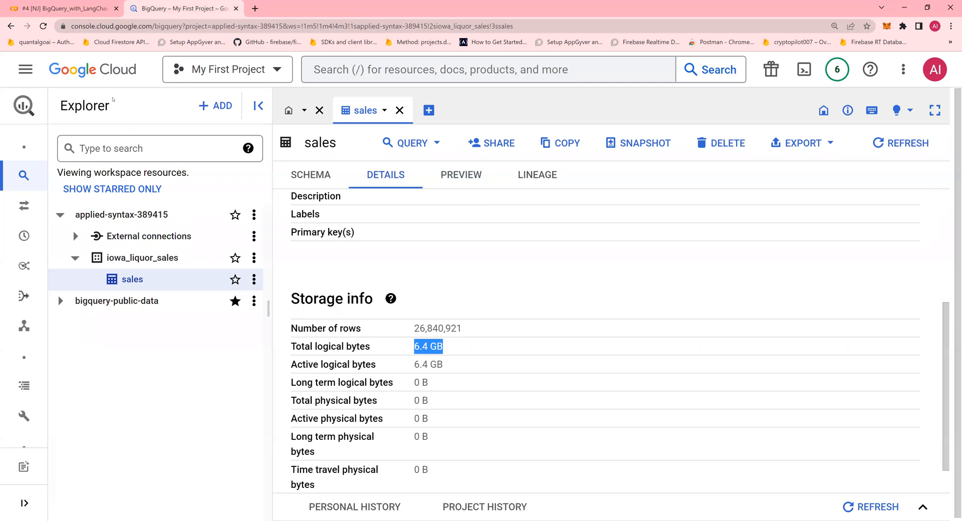
pyautogui.click(61, 8)
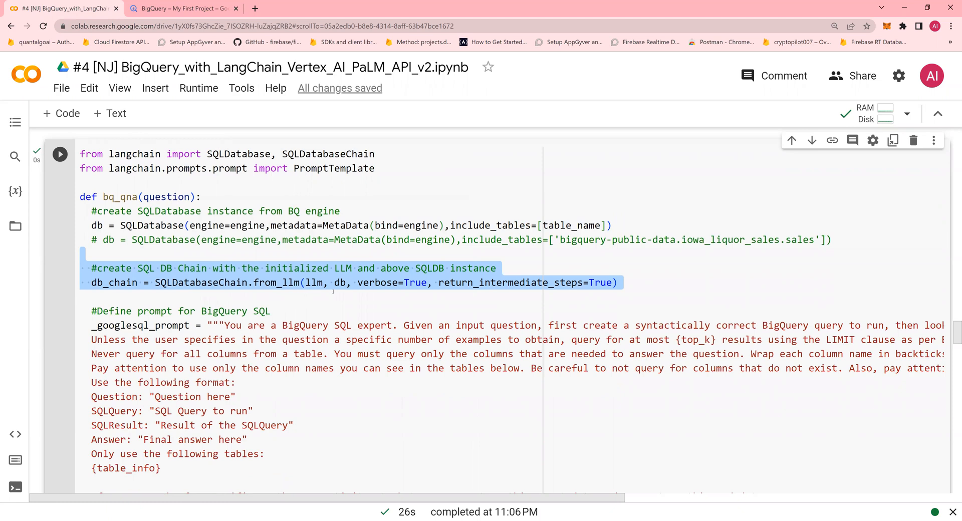
pyautogui.click(334, 282)
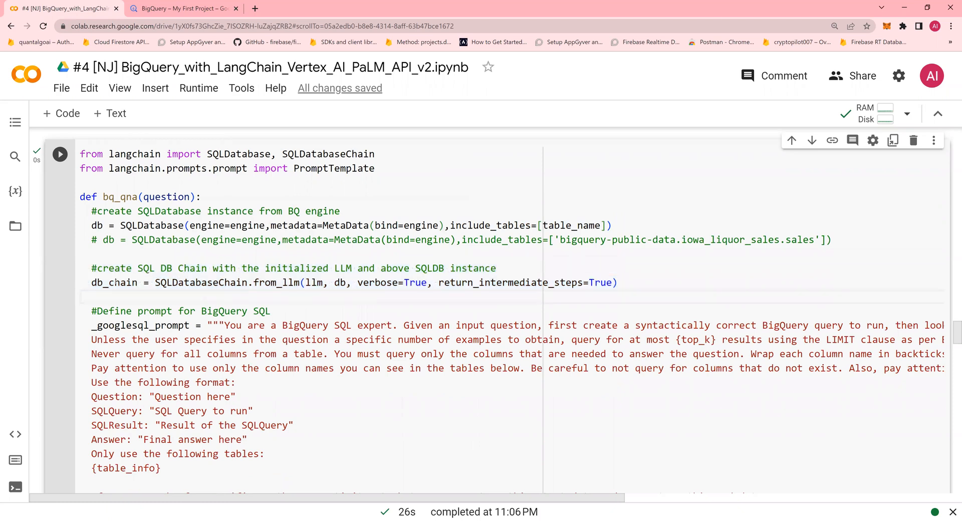
pyautogui.doubleClick(98, 225)
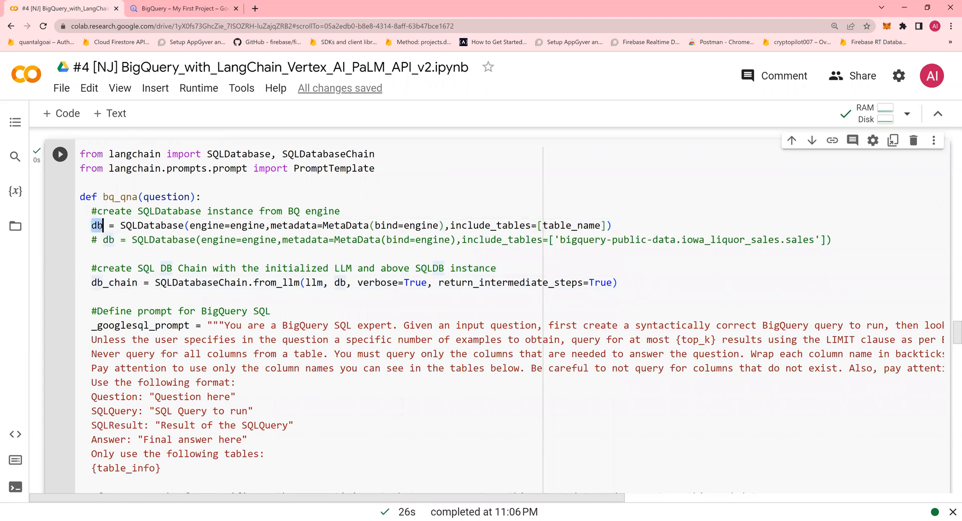
pyautogui.tripleClick(358, 282)
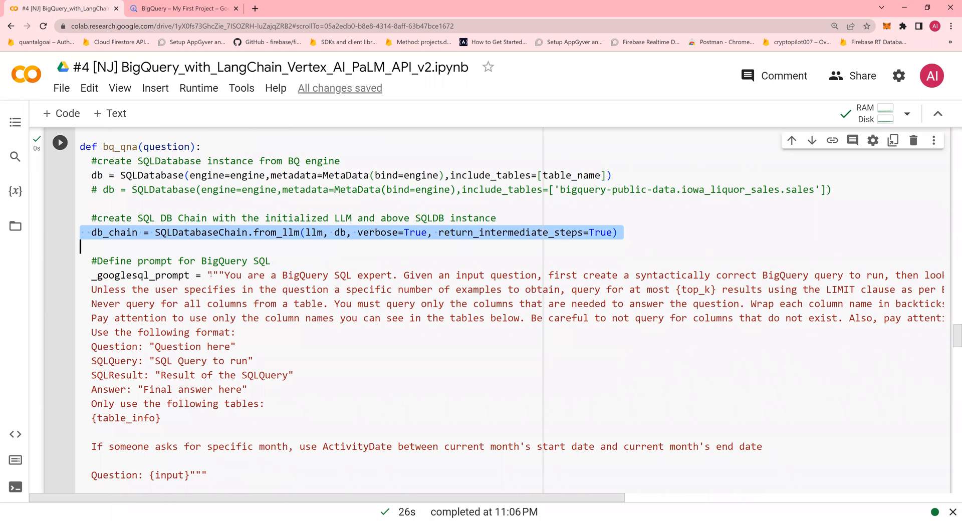
pyautogui.scroll(-3)
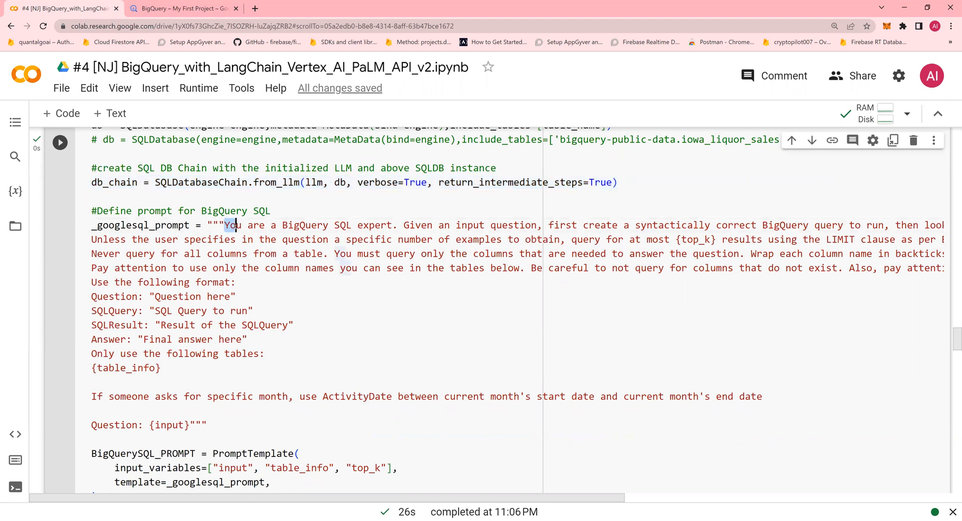
pyautogui.moveTo(233, 224); pyautogui.dragTo(526, 225)
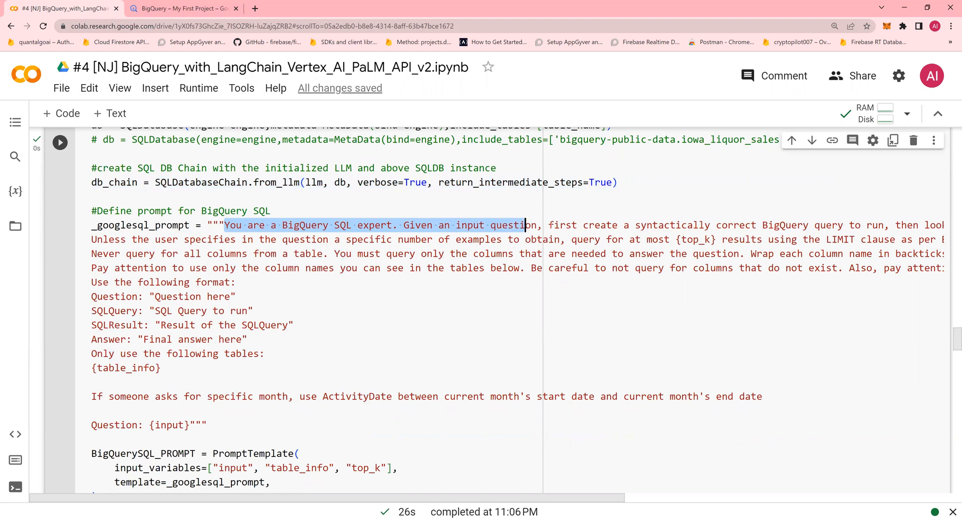
pyautogui.moveTo(525, 226)
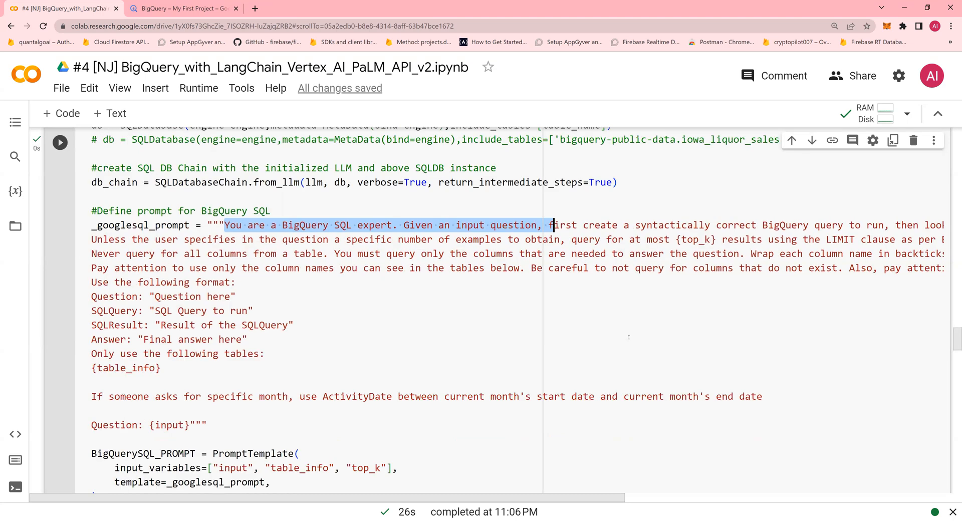
pyautogui.scroll(-3)
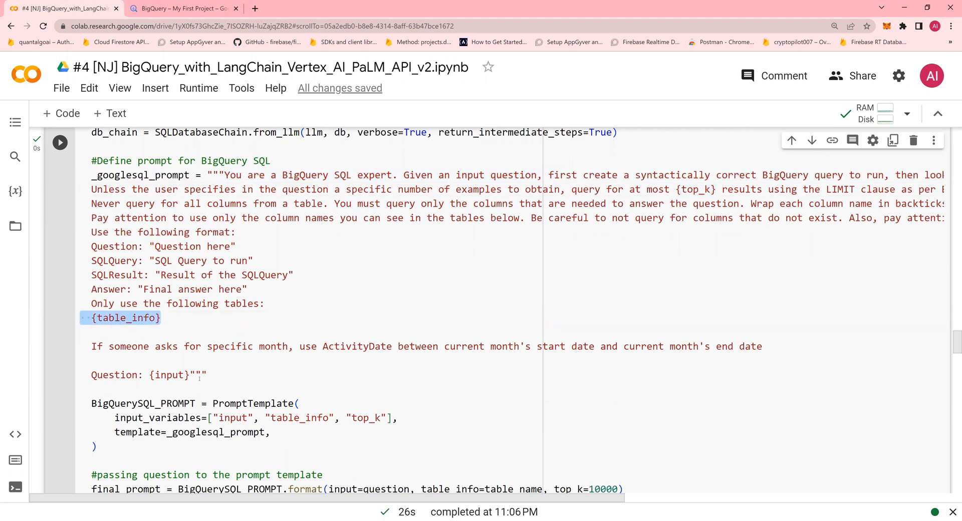
pyautogui.doubleClick(168, 375)
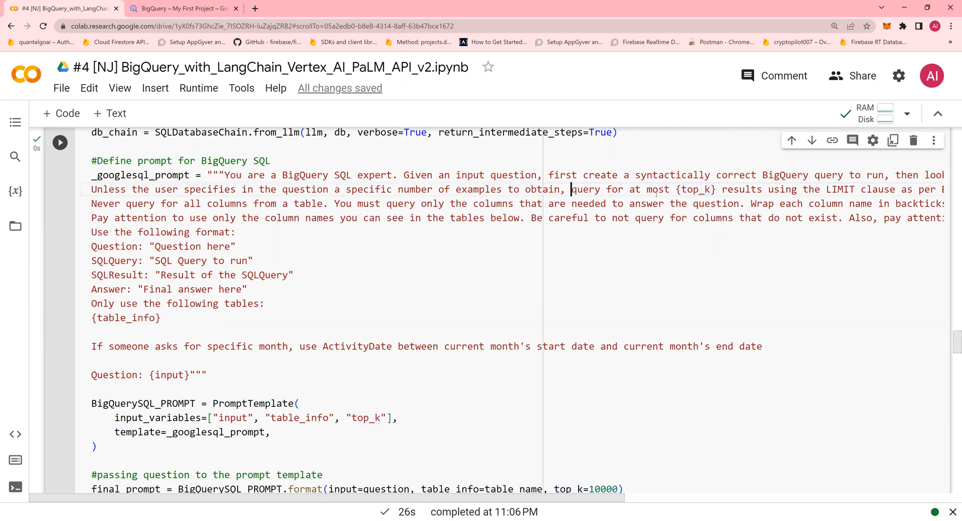
pyautogui.moveTo(571, 189); pyautogui.dragTo(816, 189)
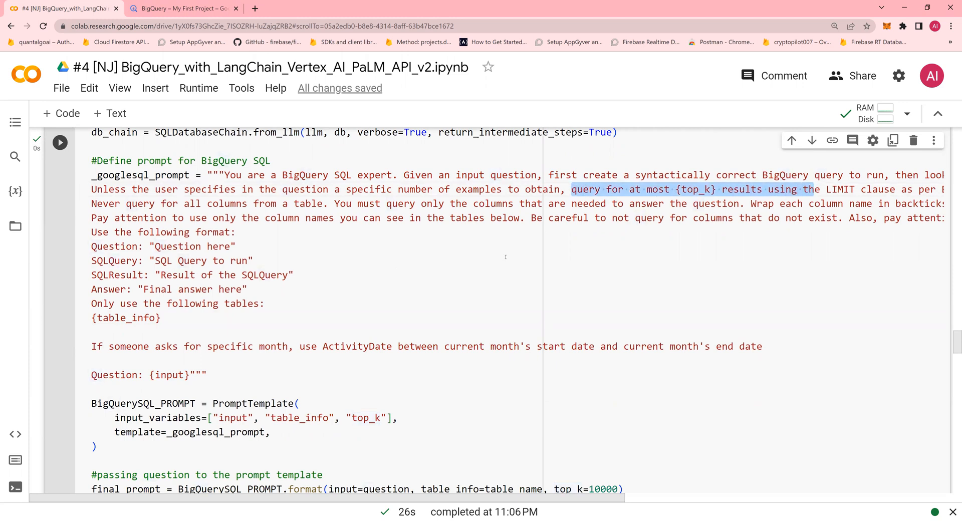
pyautogui.scroll(-3)
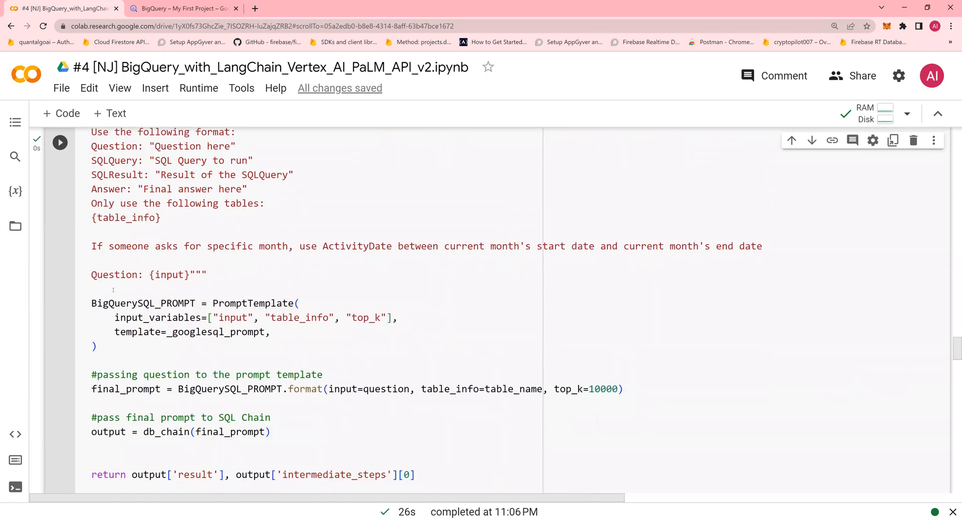
pyautogui.moveTo(90, 303); pyautogui.dragTo(97, 345)
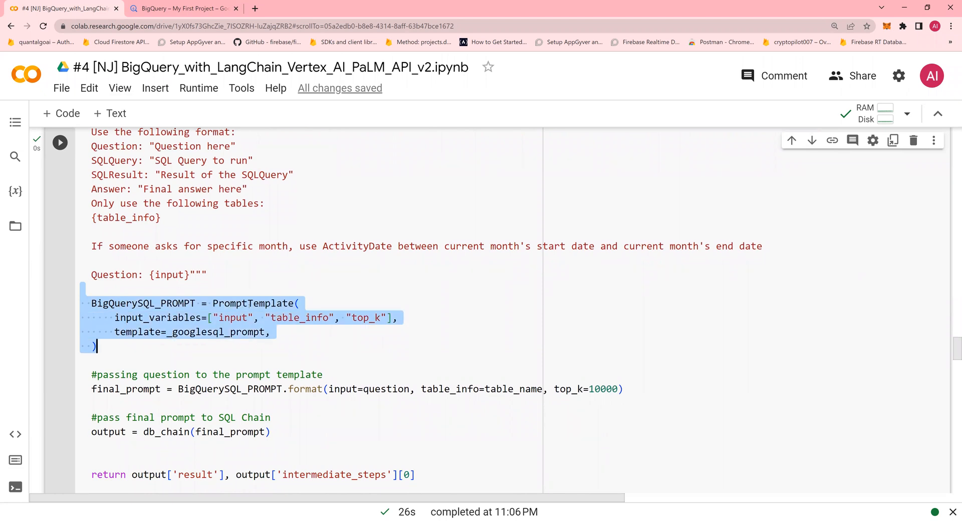
pyautogui.doubleClick(253, 303)
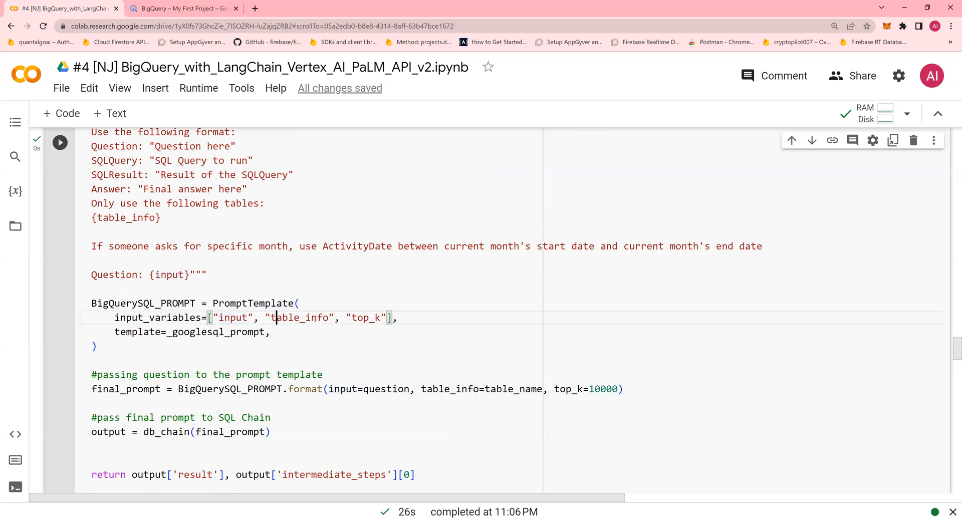
pyautogui.scroll(-3)
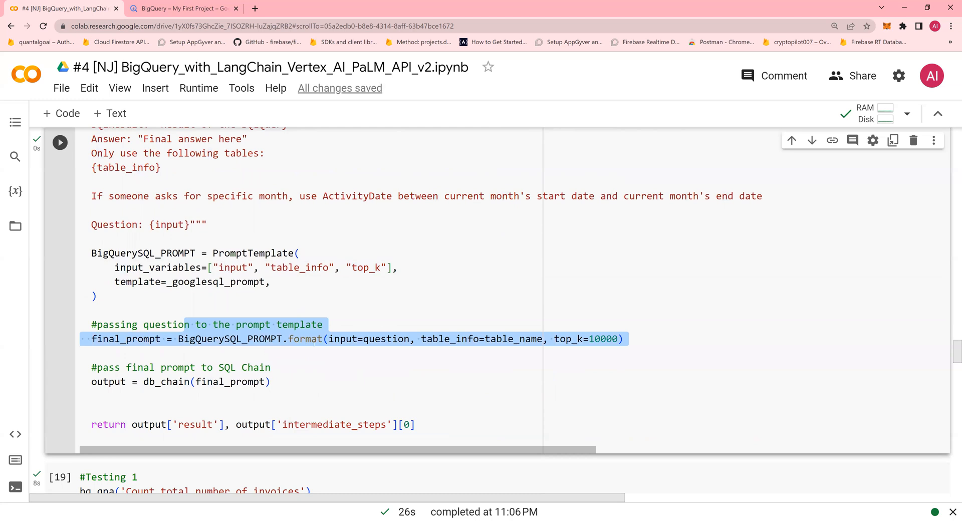
pyautogui.click(380, 339)
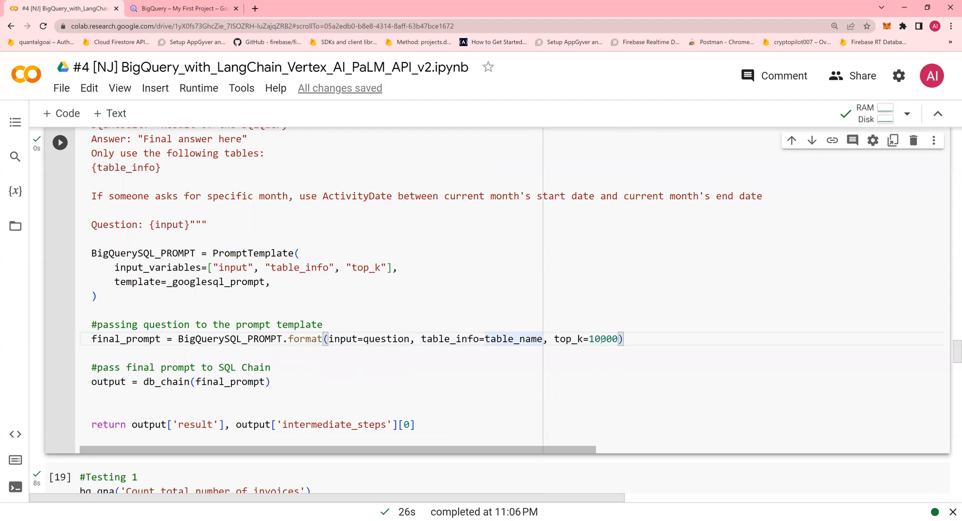
pyautogui.doubleClick(604, 339)
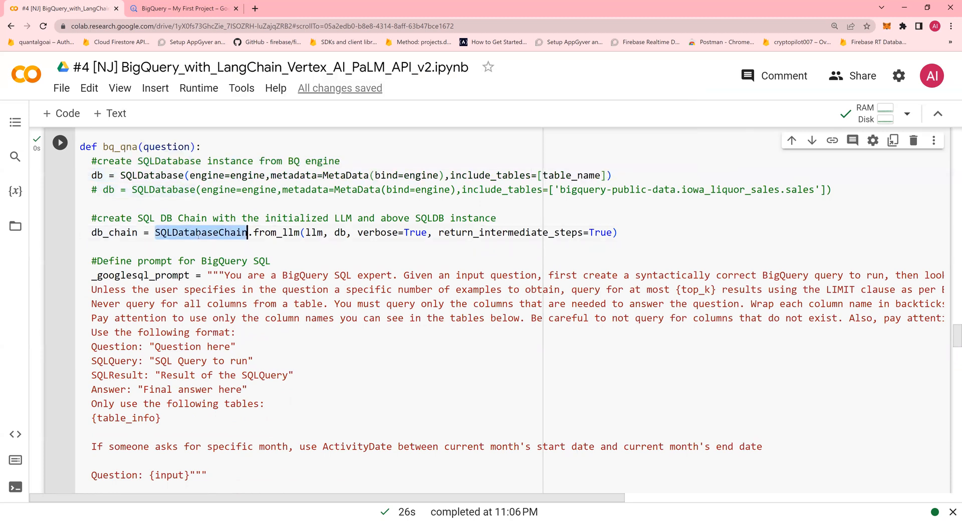
pyautogui.scroll(-3)
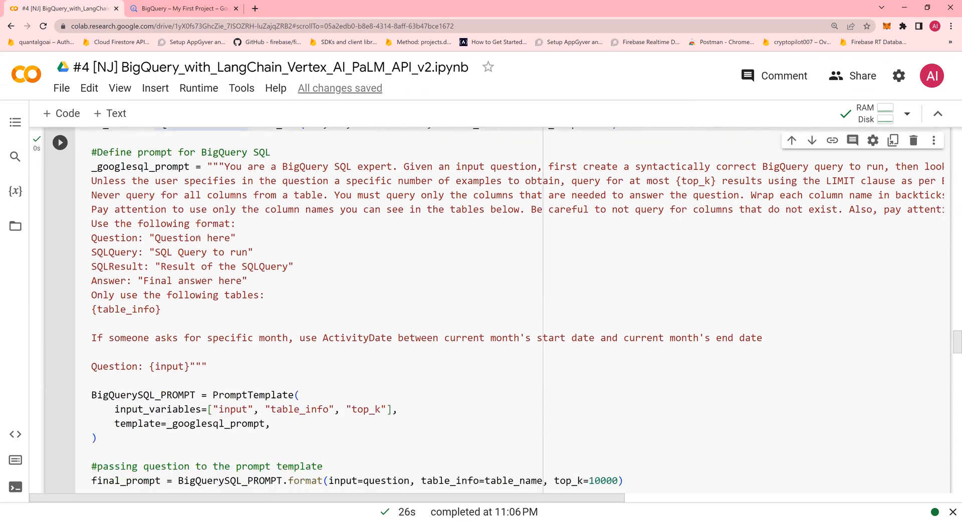
# Rerun the '#Testing 1' invoice count question, getting SELECT count(*) = 26840921.
pyautogui.scroll(-3)
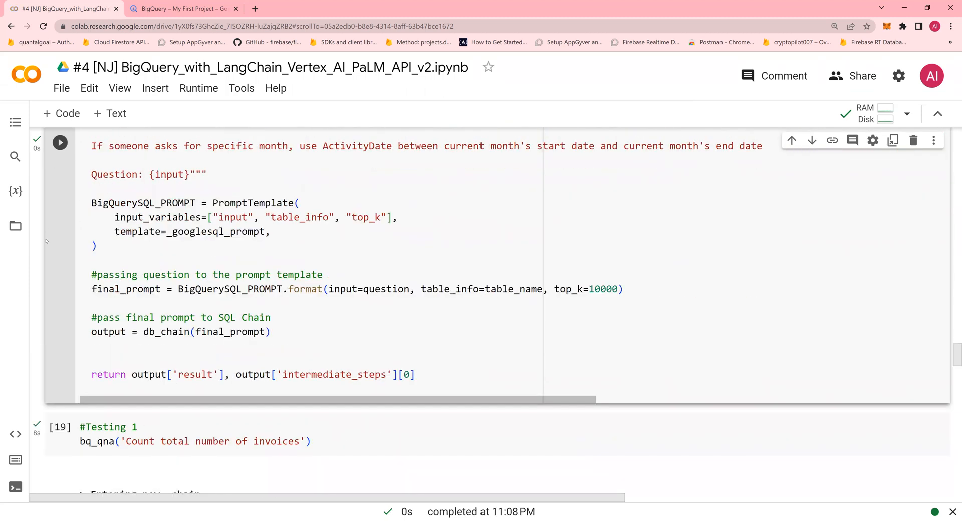
pyautogui.scroll(-3)
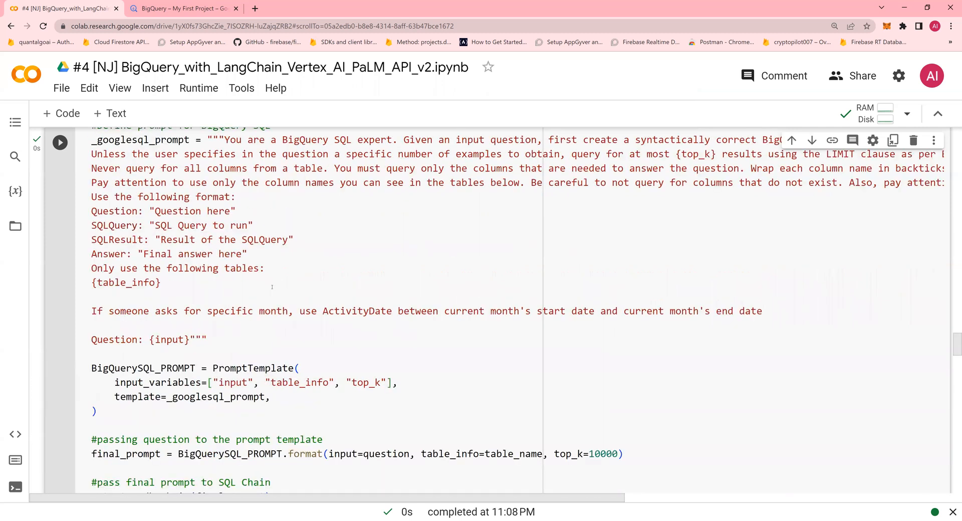
pyautogui.scroll(-3)
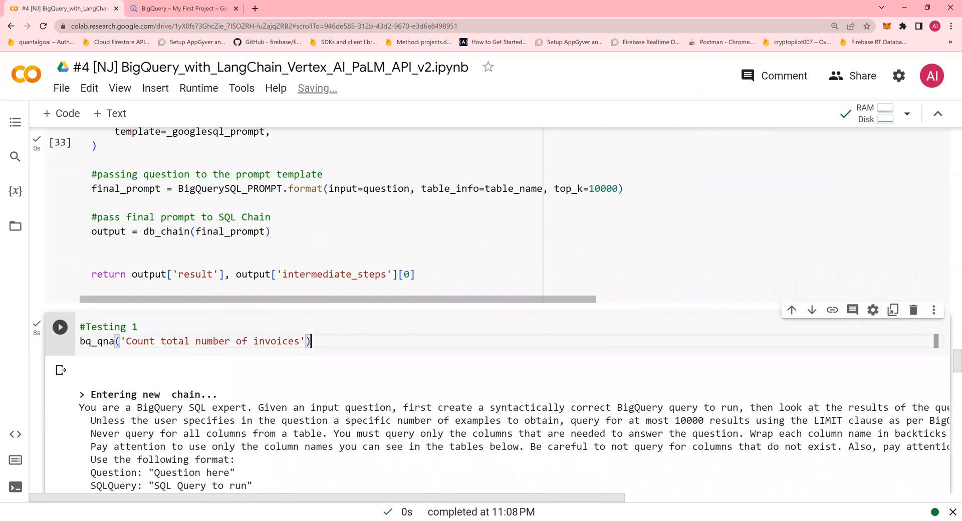
pyautogui.click(59, 327)
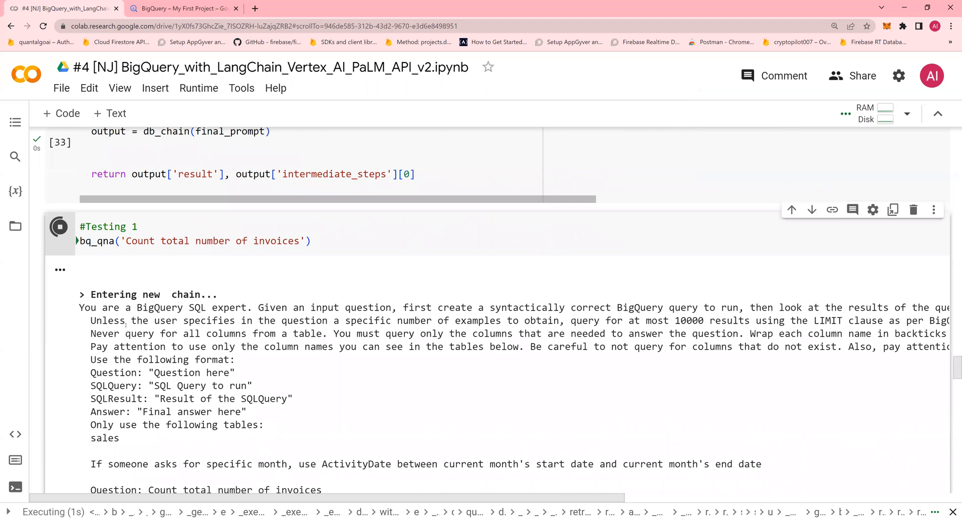
pyautogui.scroll(-3)
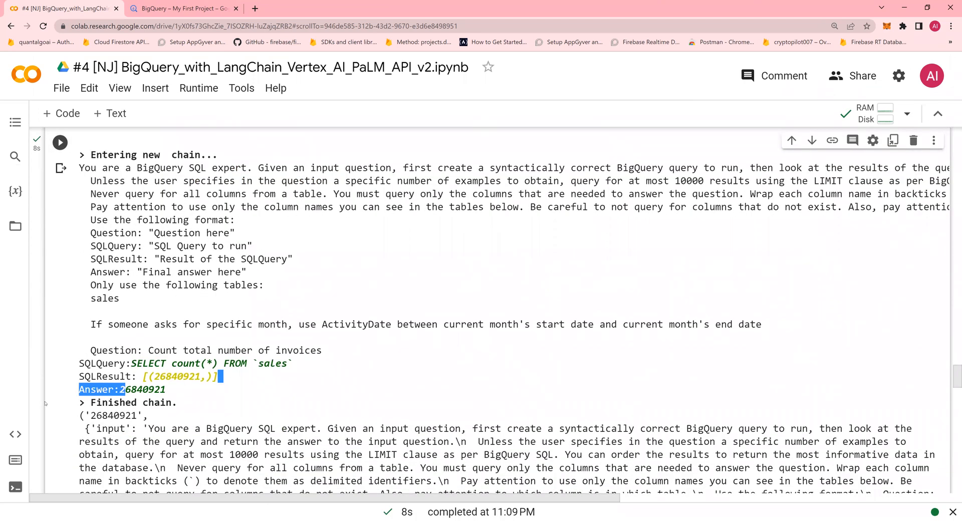
pyautogui.scroll(-3)
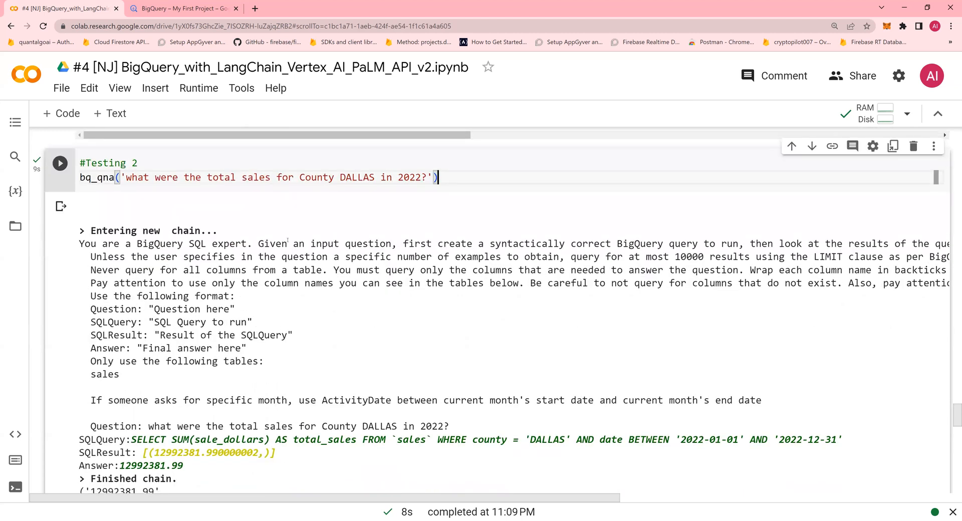
pyautogui.doubleClick(317, 177)
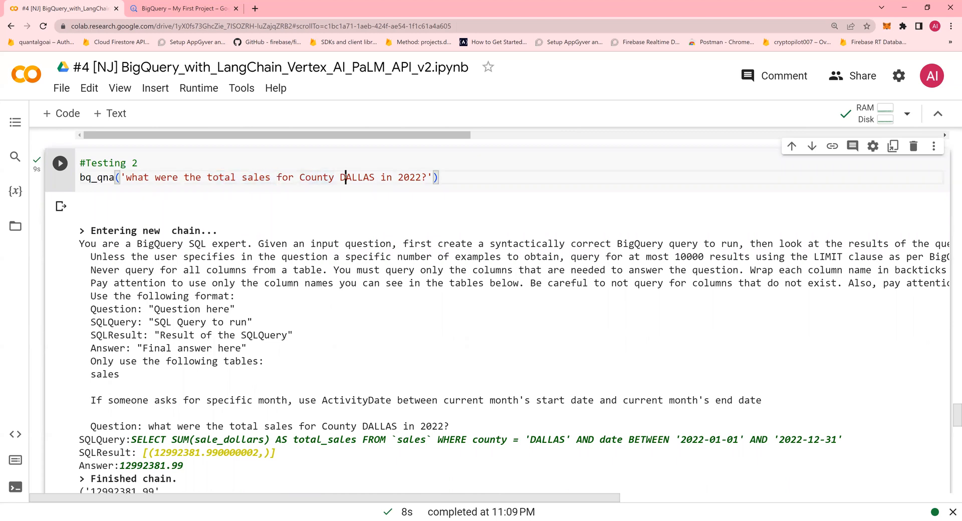
pyautogui.doubleClick(357, 177)
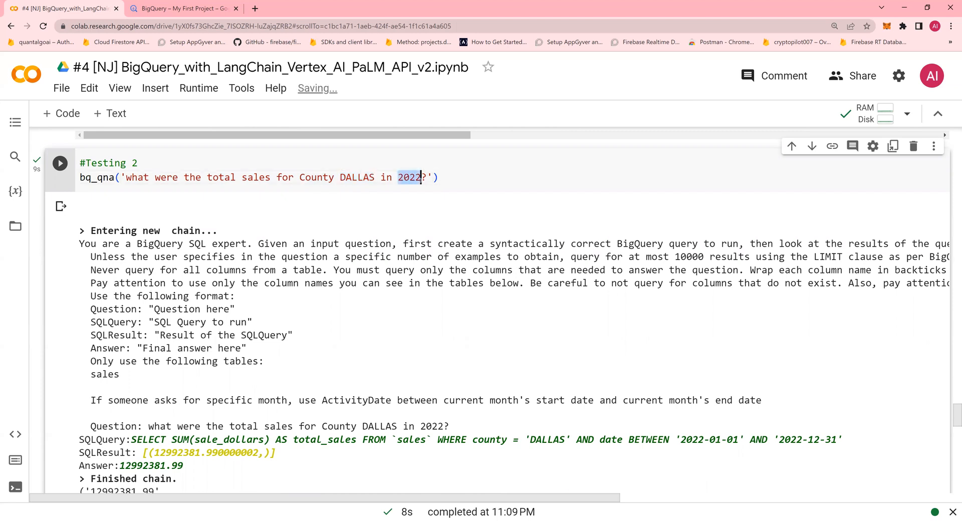
pyautogui.scroll(-3)
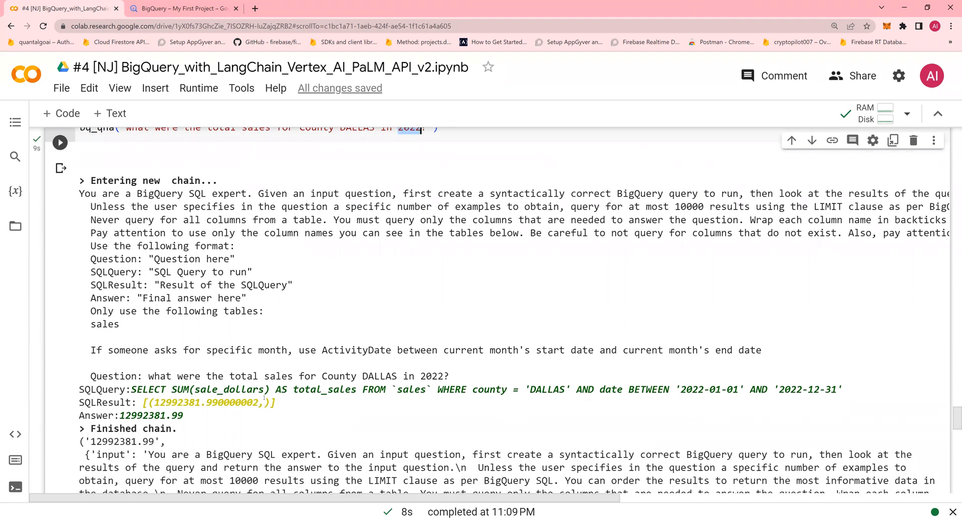
pyautogui.doubleClick(200, 390)
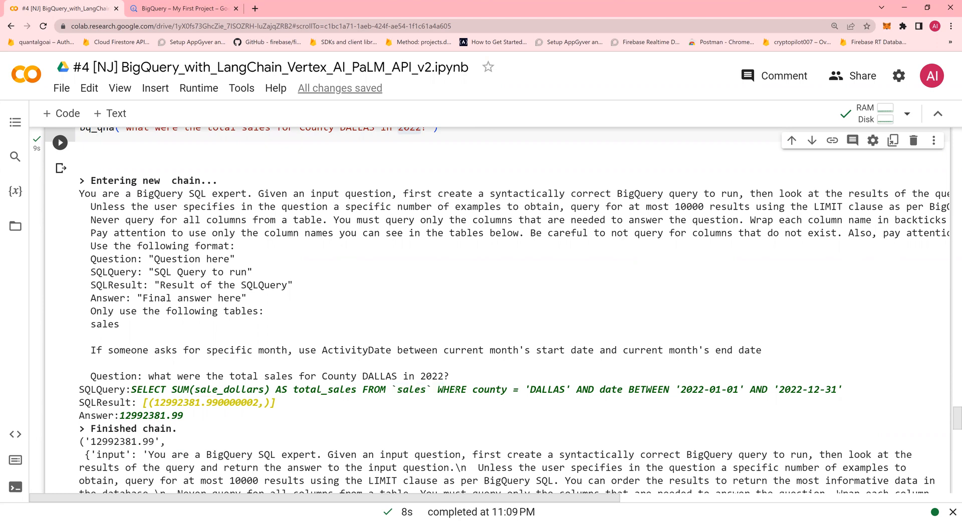
pyautogui.moveTo(478, 390); pyautogui.dragTo(577, 390)
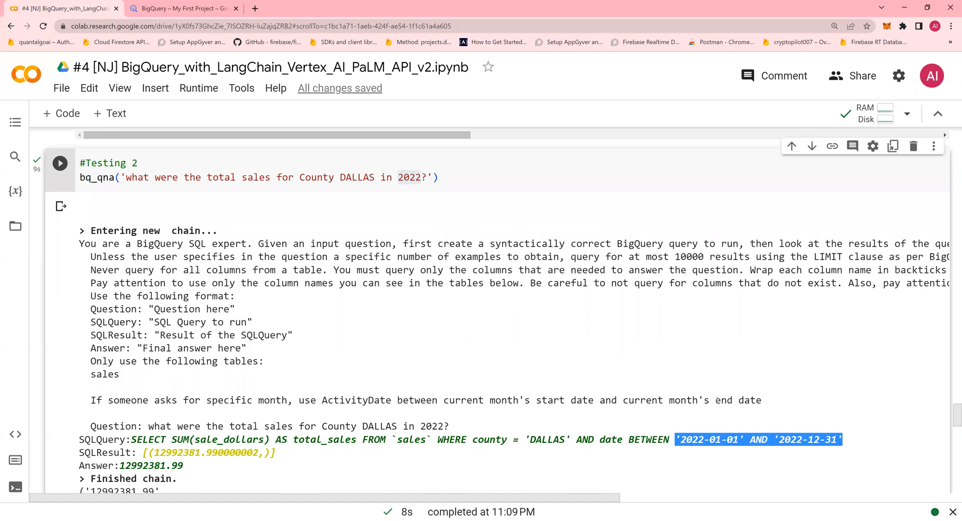
# Run the '#Testing 3' question asking for the top five stores by sales.
pyautogui.scroll(-3)
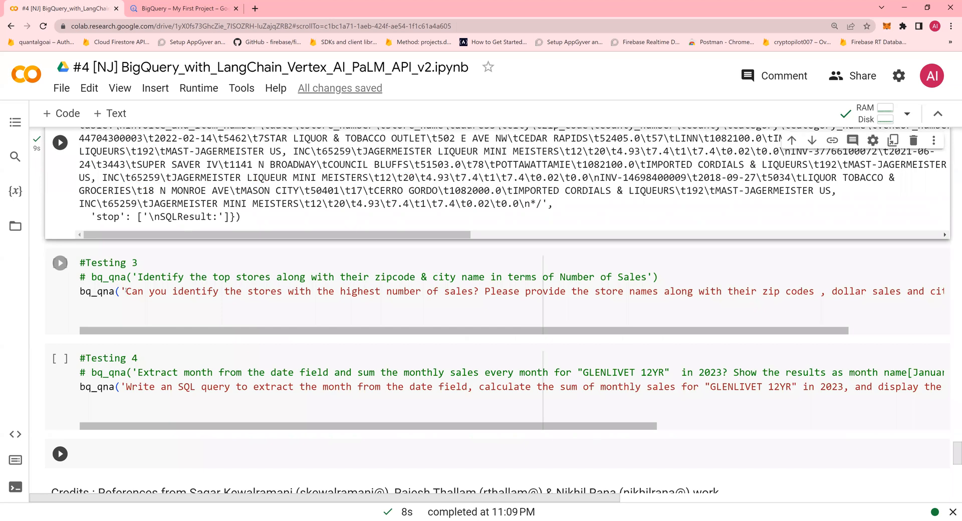
pyautogui.click(351, 276)
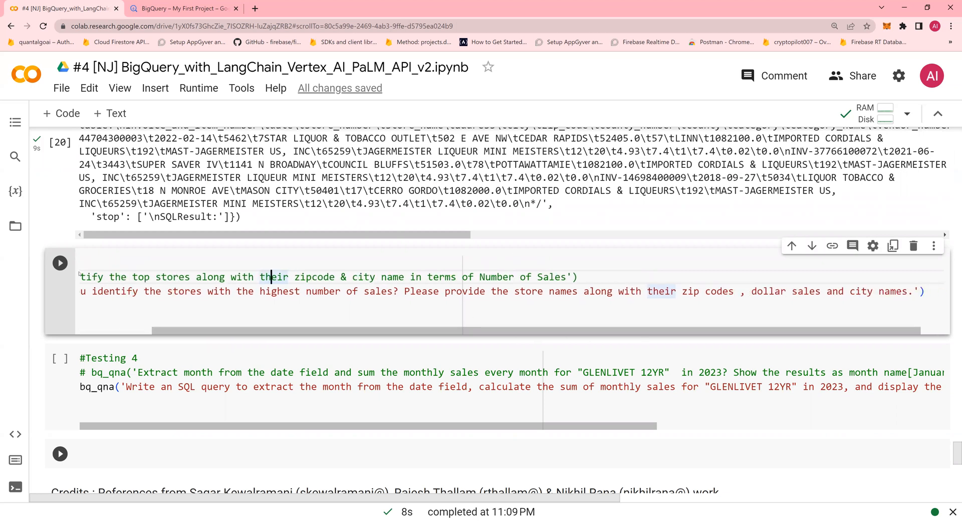
pyautogui.click(60, 263)
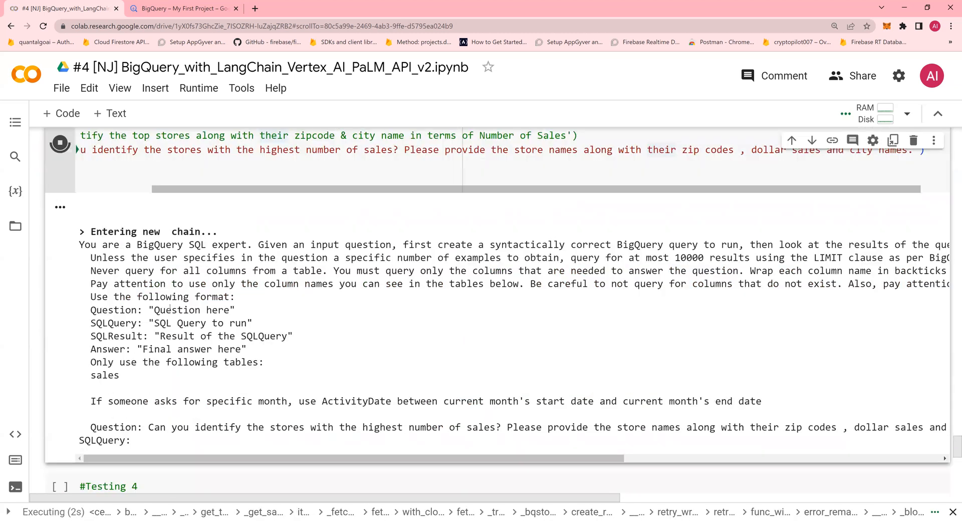
pyautogui.scroll(-3)
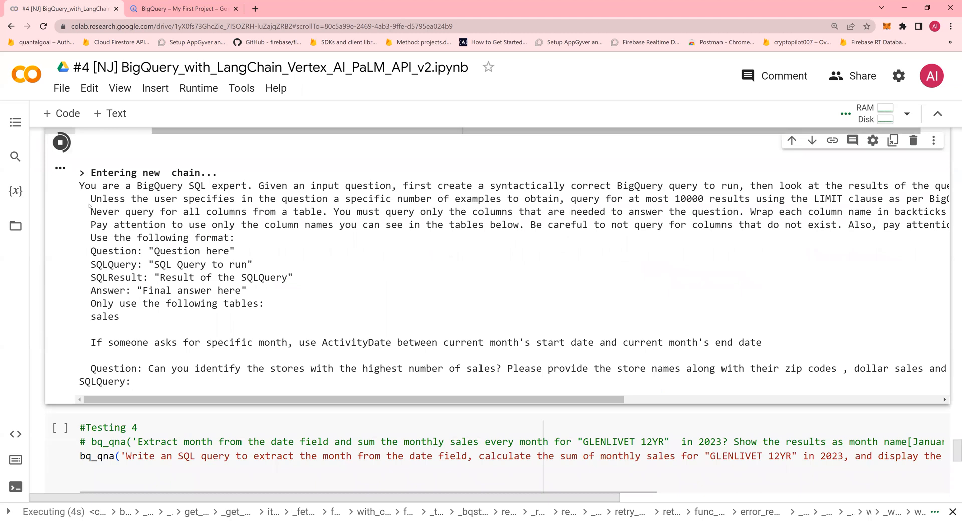
# Highlight the five-store answer list, led by HY-VEE FOOD STORE / URBANDALE.
pyautogui.moveTo(79, 186); pyautogui.dragTo(230, 368)
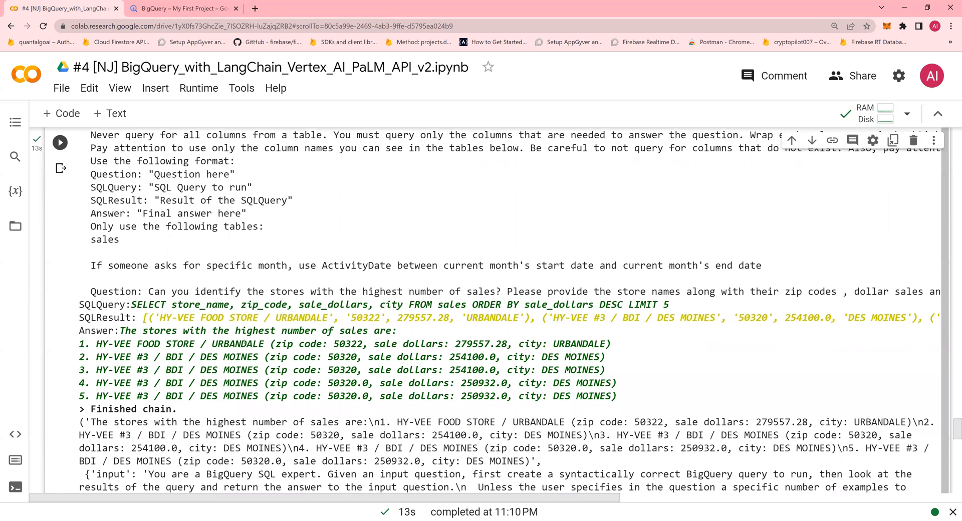
pyautogui.moveTo(95, 344); pyautogui.dragTo(220, 344)
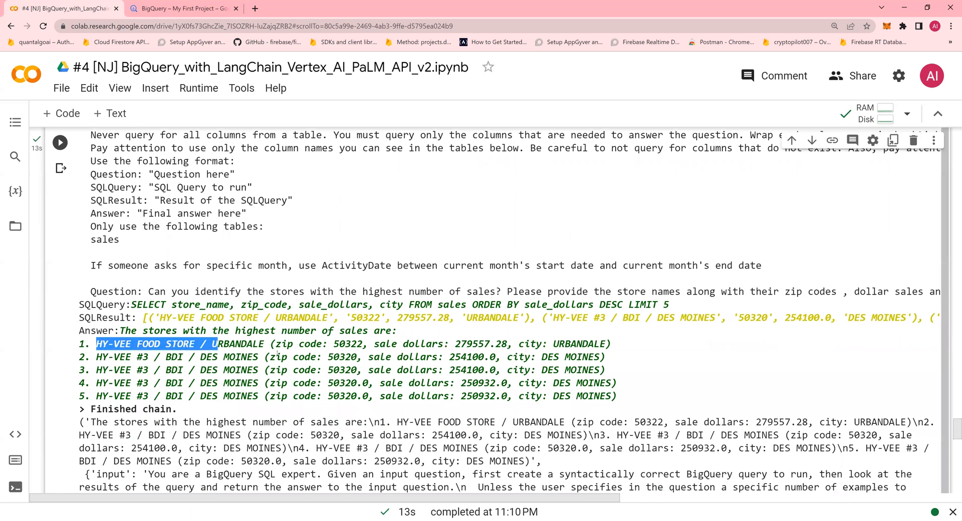
pyautogui.moveTo(218, 344); pyautogui.dragTo(620, 383)
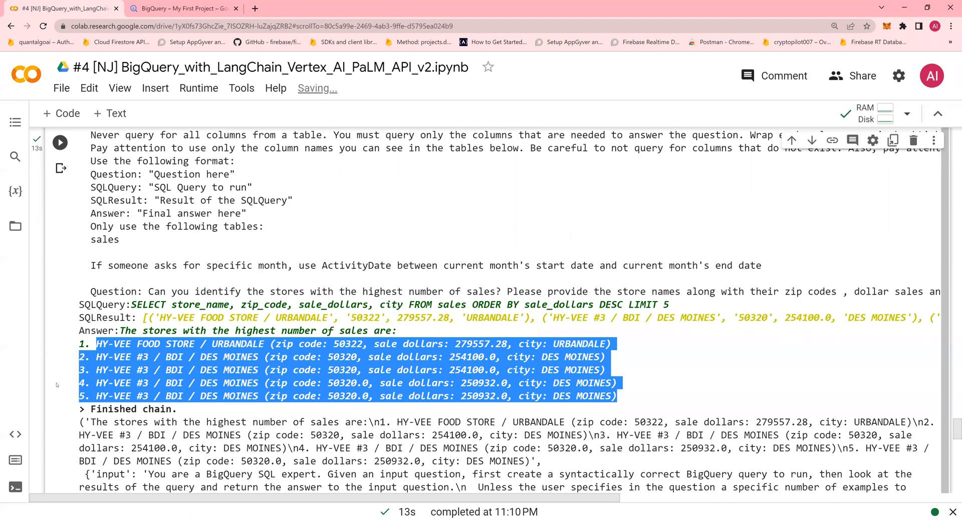
# Run '#Testing 4' on monthly 2023 GLENLIVET 12YR sales and review the EXTRACT(MONTH FROM date) query.
pyautogui.scroll(-3)
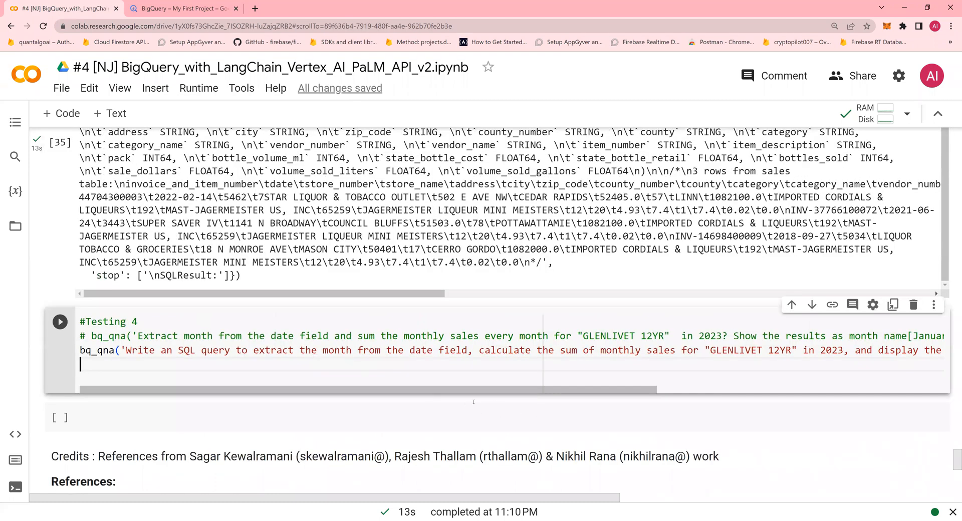
pyautogui.scroll(-3)
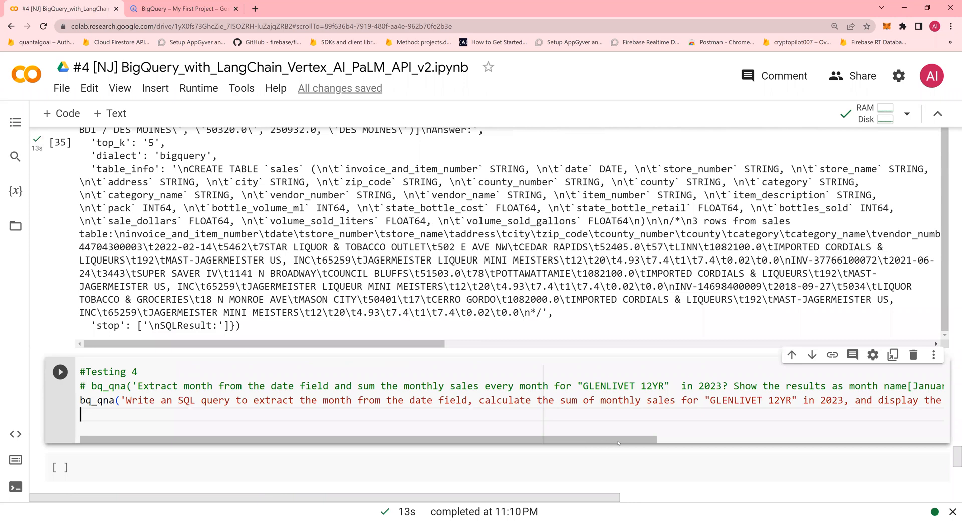
pyautogui.hscroll(3)
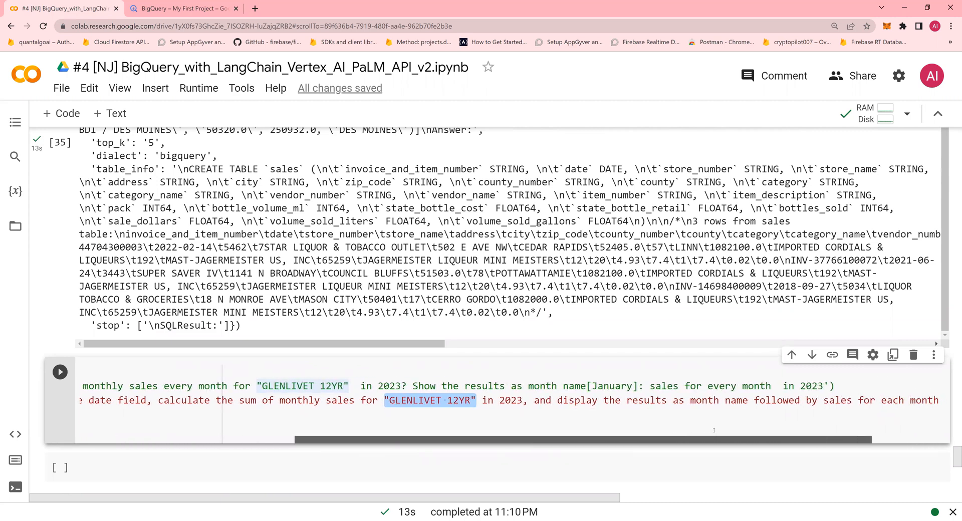
pyautogui.click(59, 372)
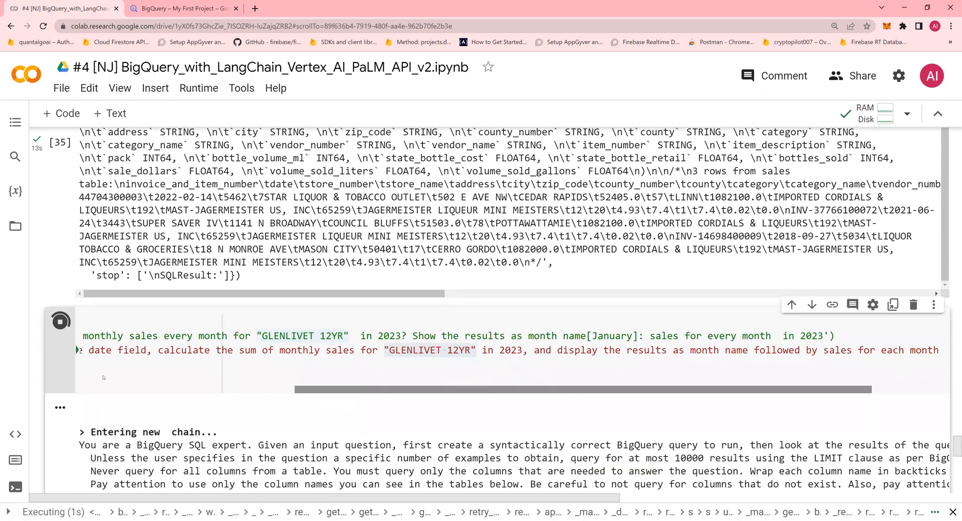
pyautogui.scroll(-3)
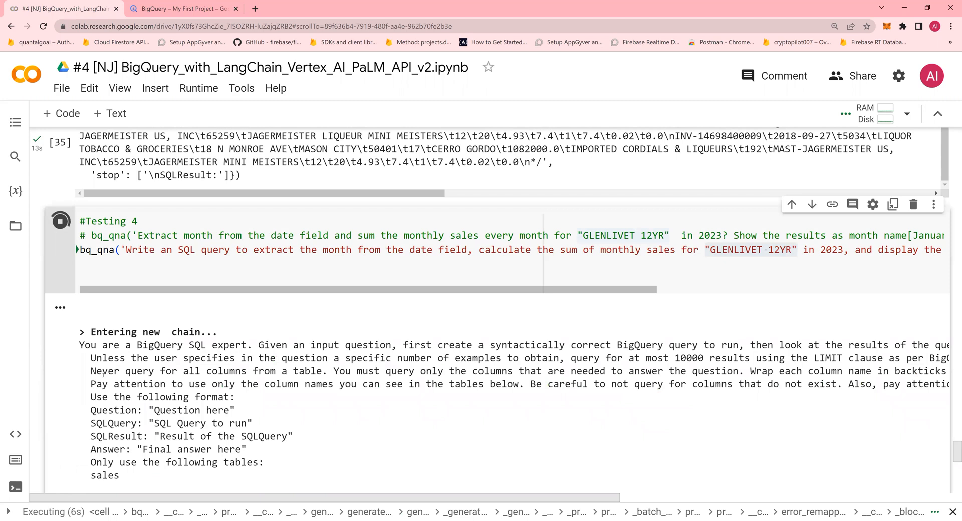
pyautogui.scroll(-3)
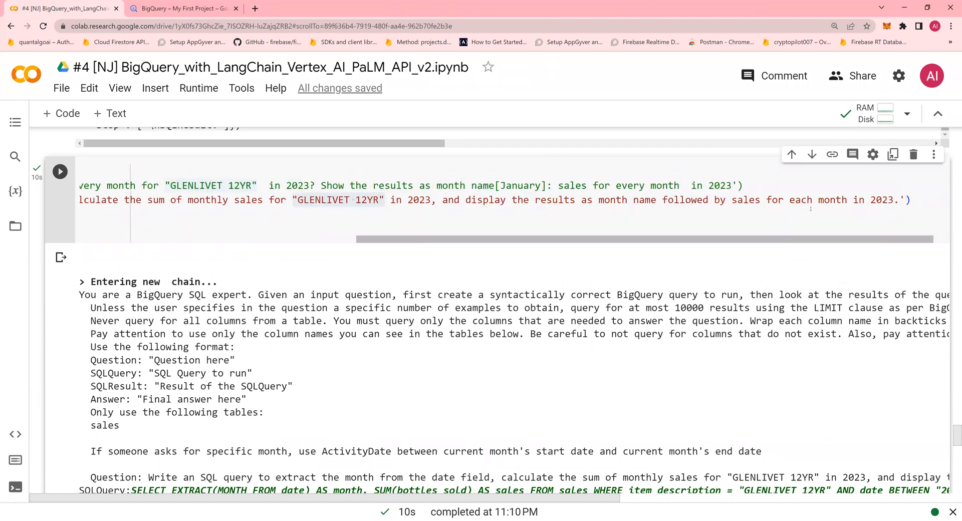
pyautogui.moveTo(632, 410)
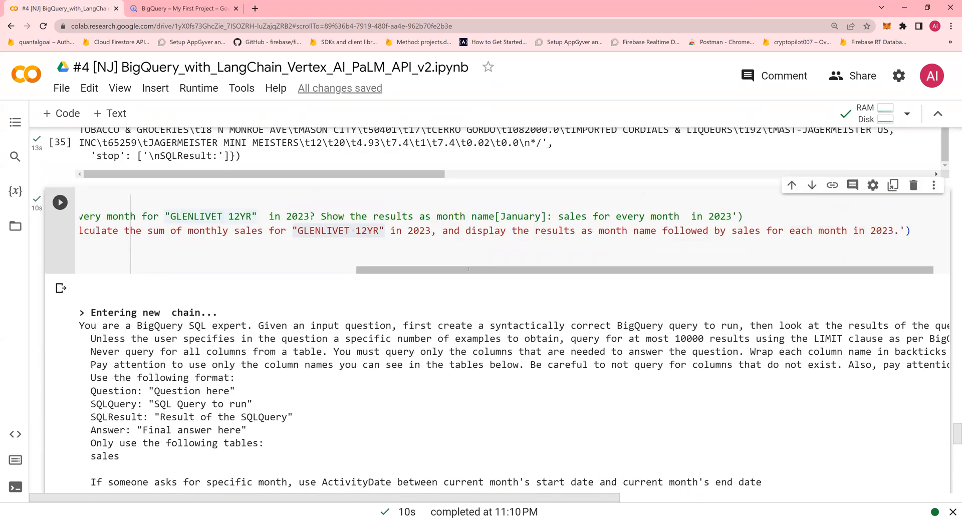
pyautogui.scroll(-3)
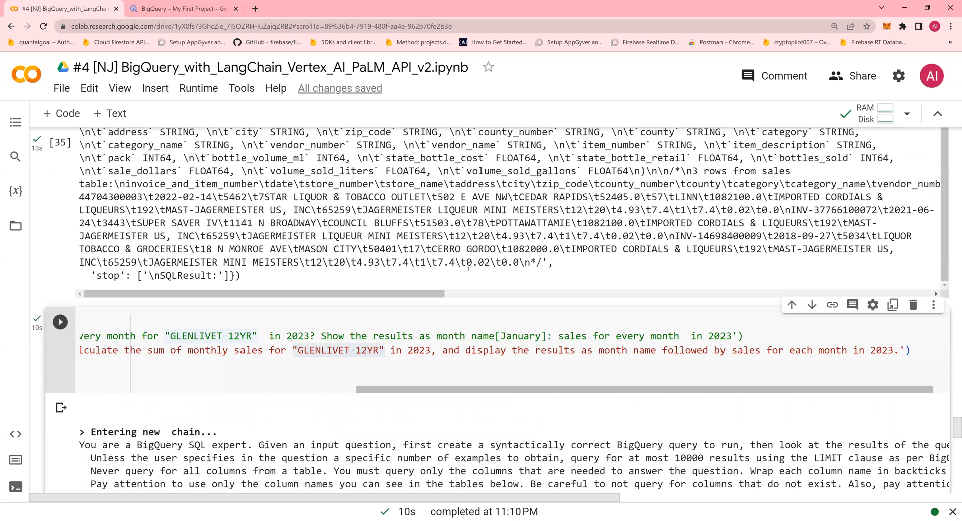